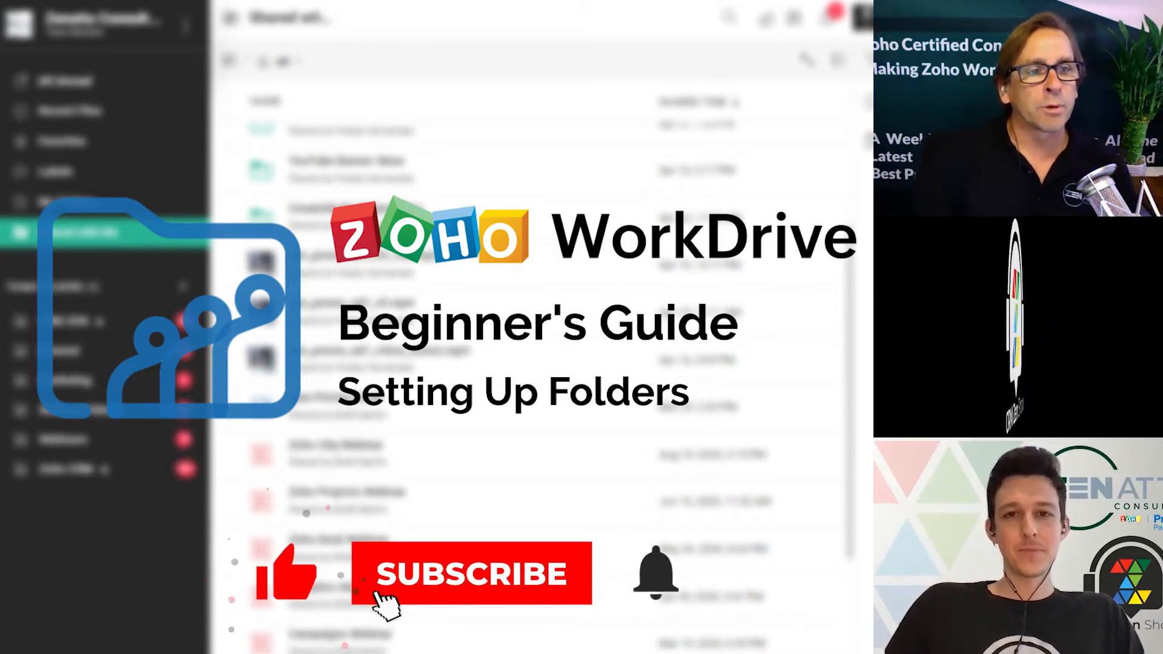
Reach the Admin Console's Team Folders list, which shows only the General folder.
click(470, 574)
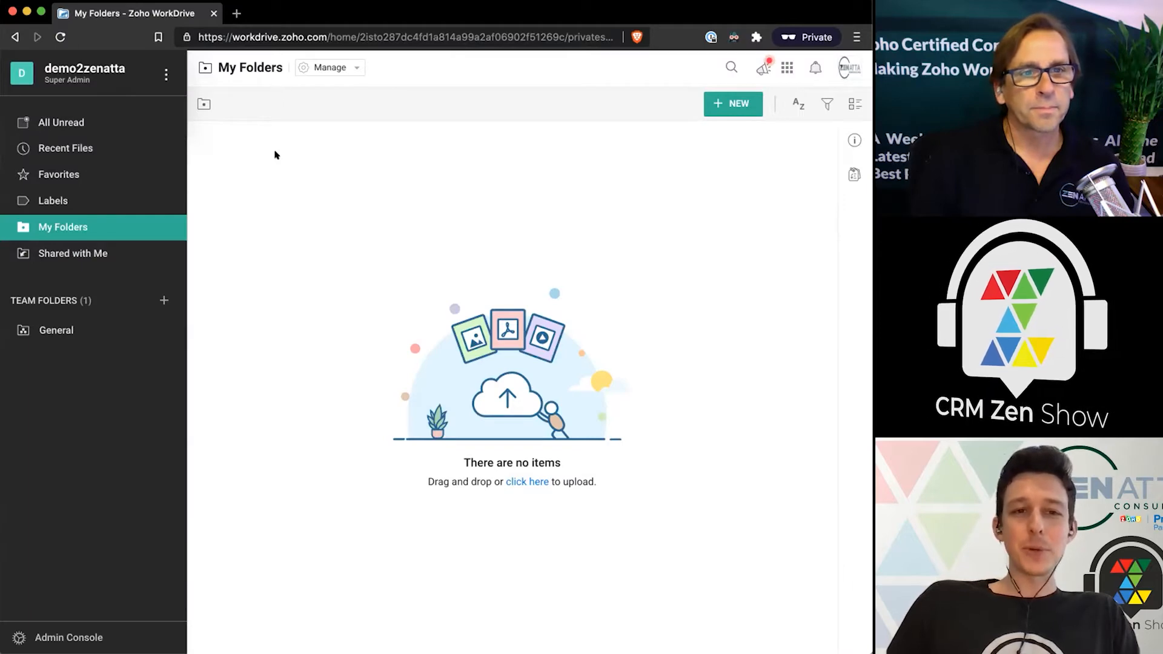
mouse_move(263, 151)
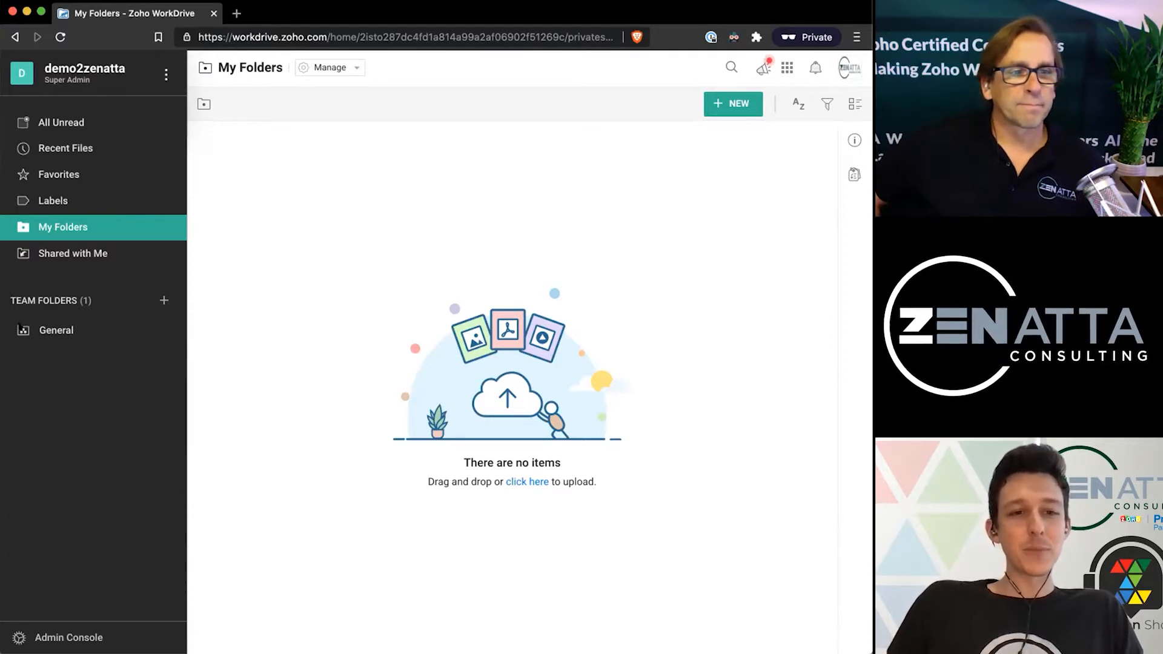
mouse_move(206, 279)
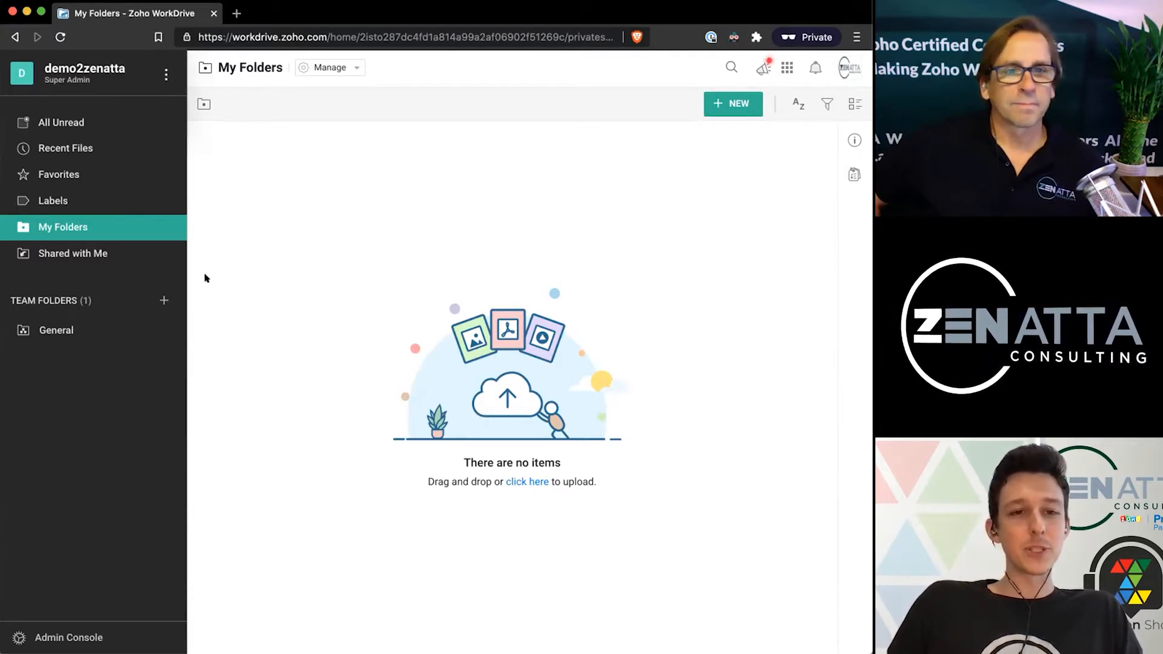
mouse_move(163, 301)
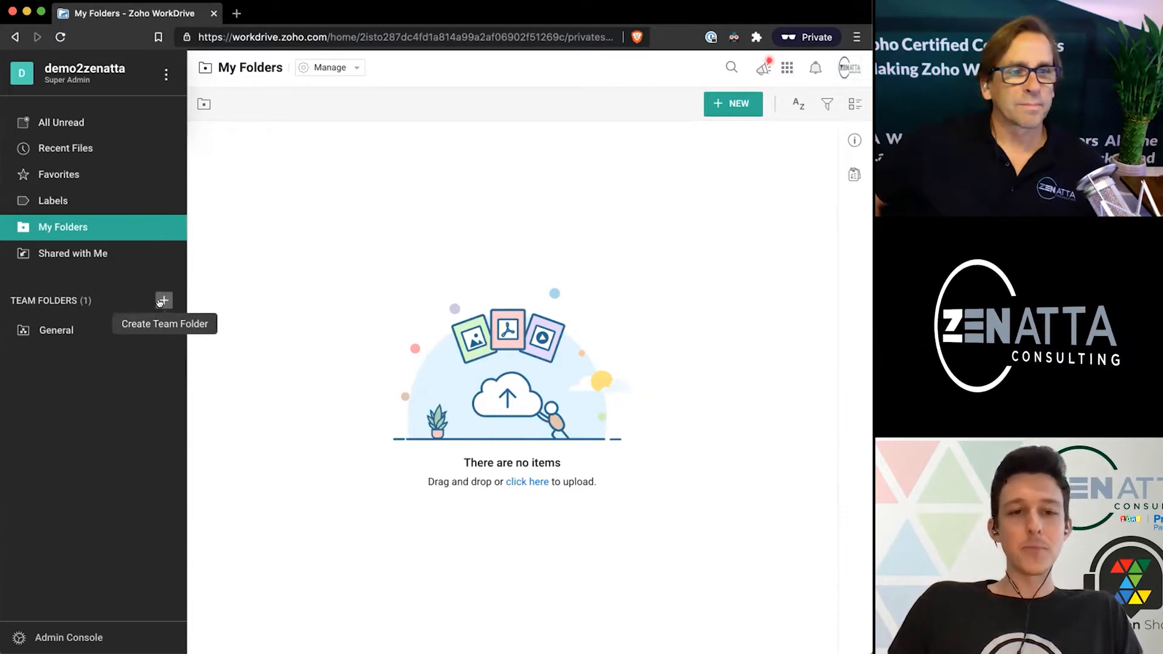
click(67, 637)
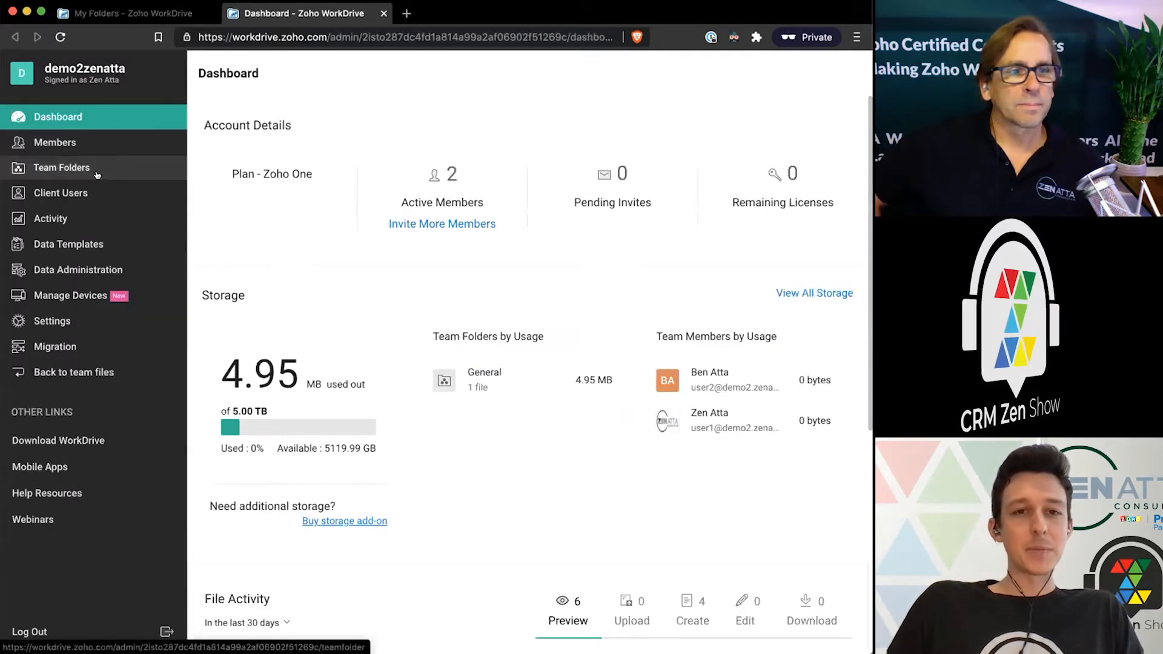
click(61, 167)
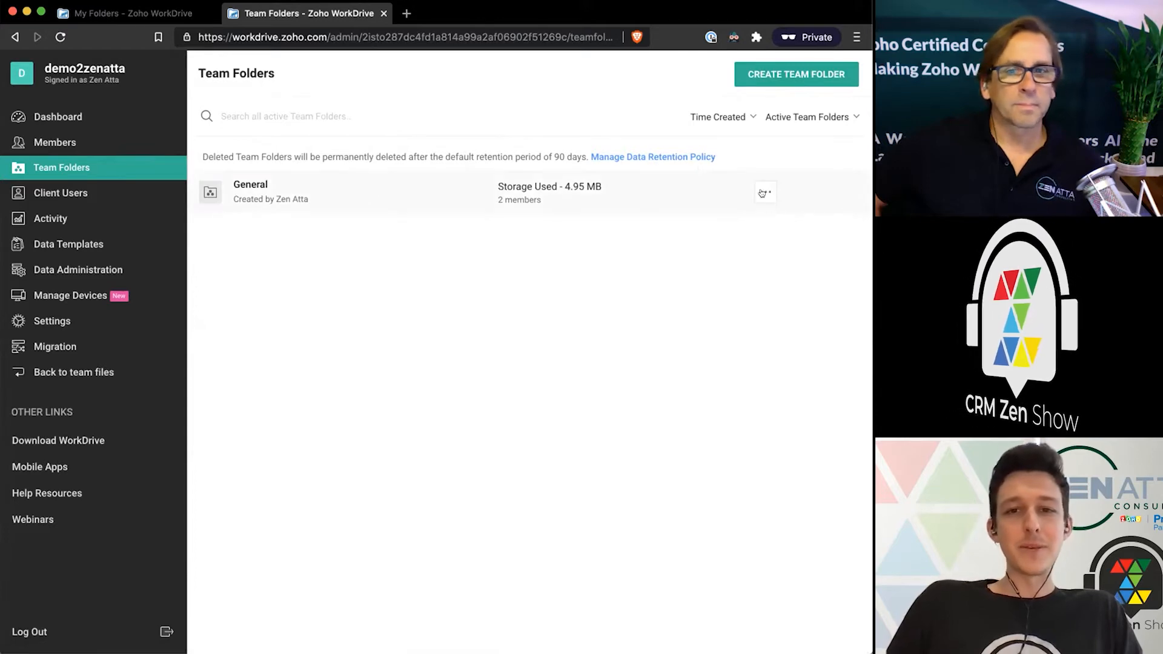
click(765, 191)
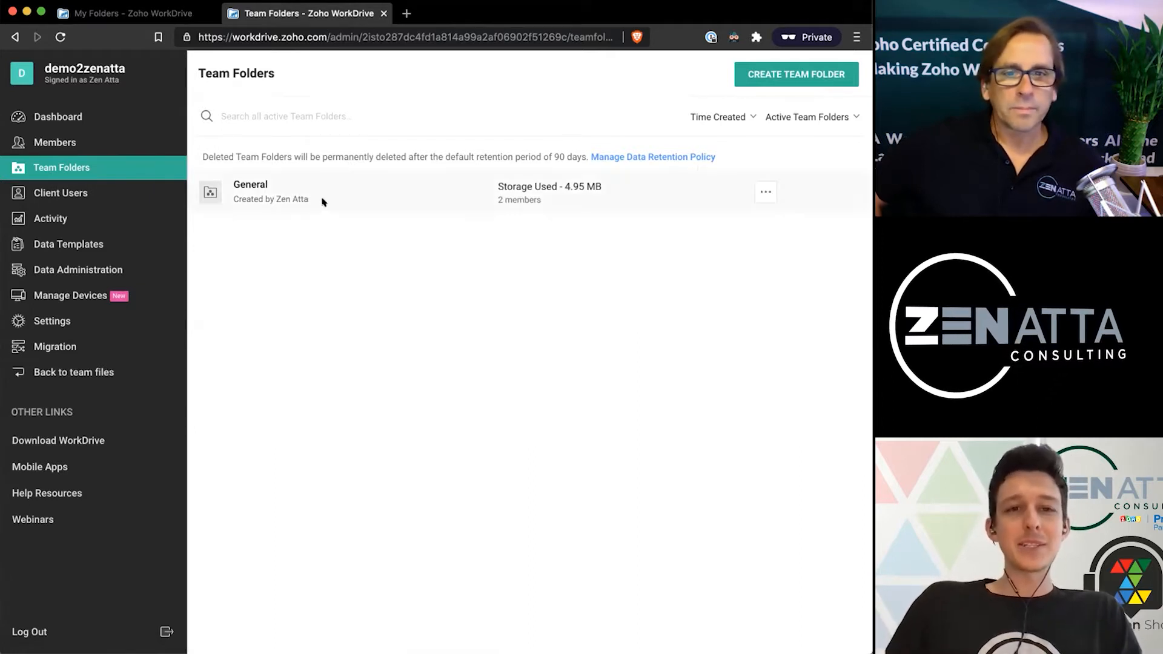
mouse_move(691, 72)
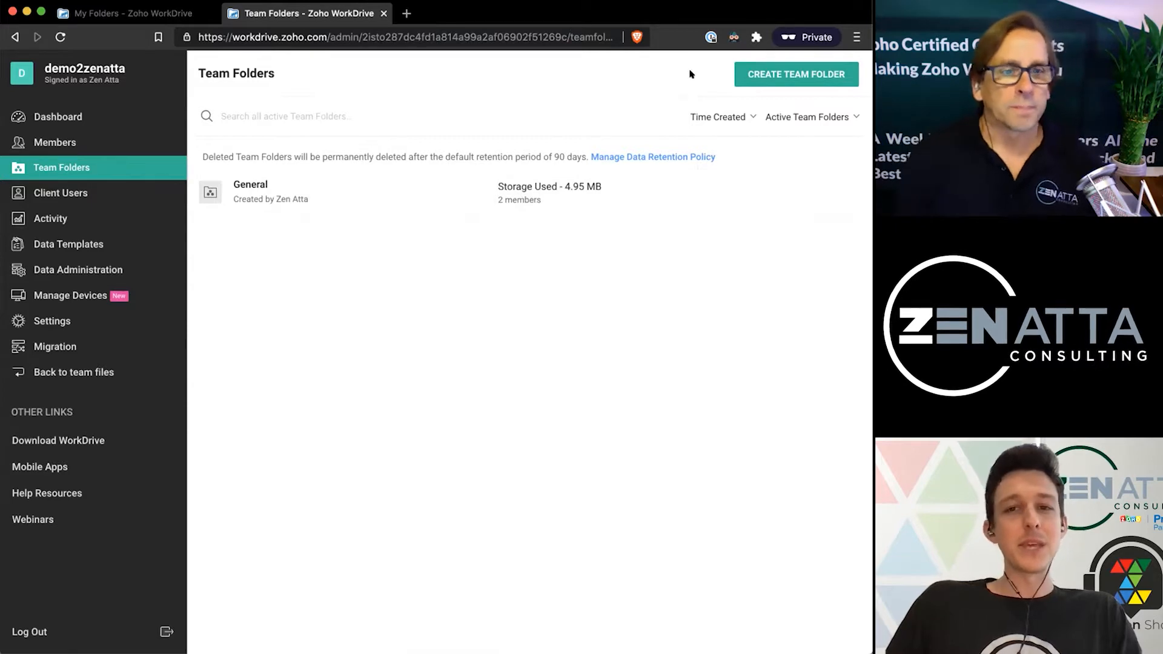
mouse_move(722, 72)
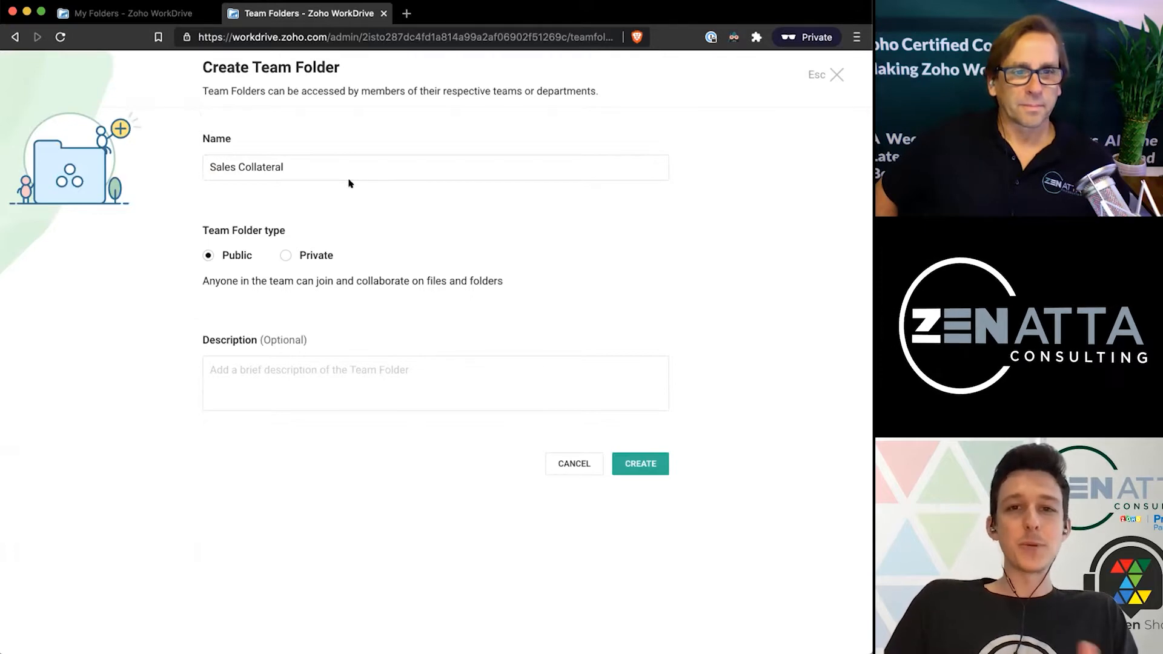
mouse_move(288, 218)
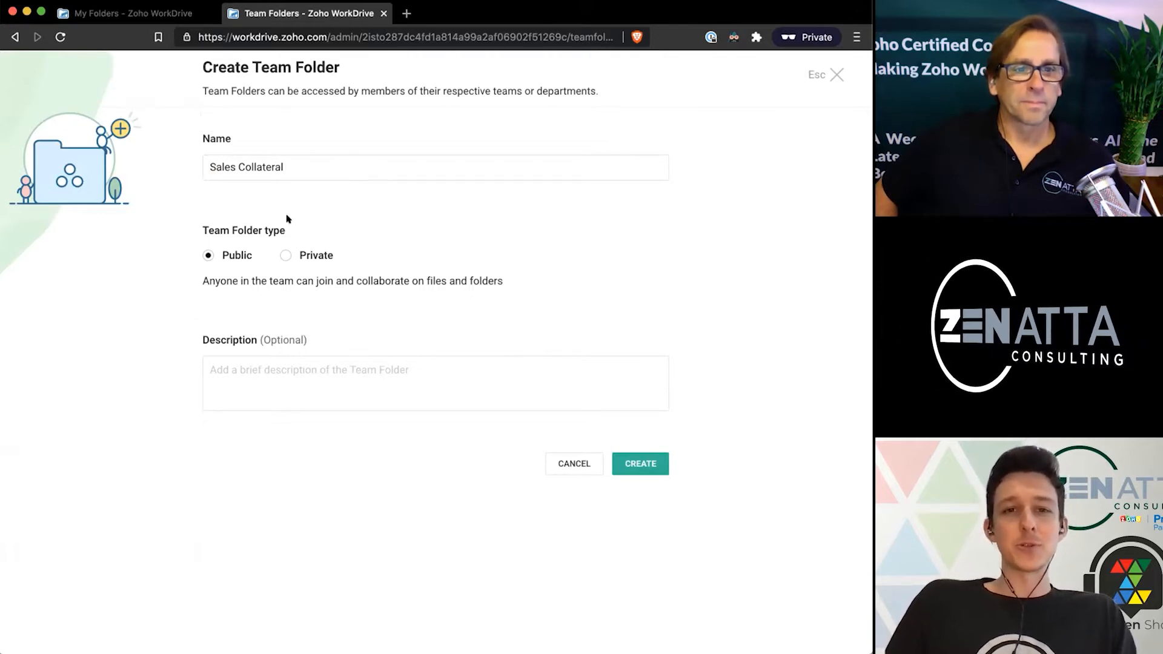
mouse_move(321, 231)
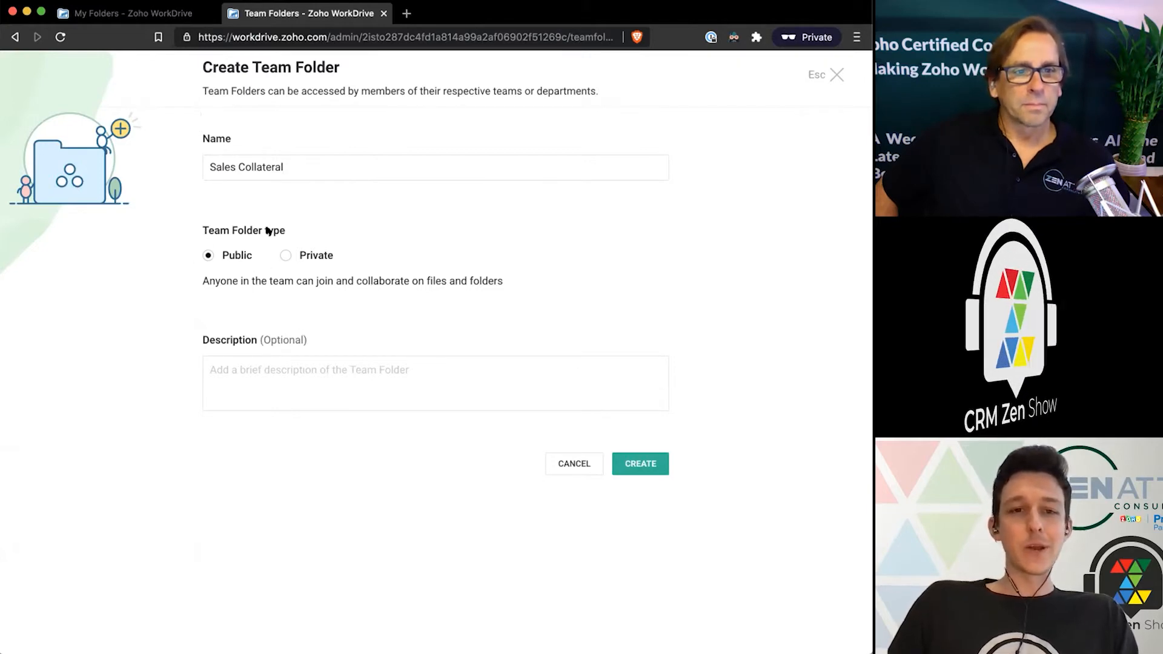
mouse_move(198, 234)
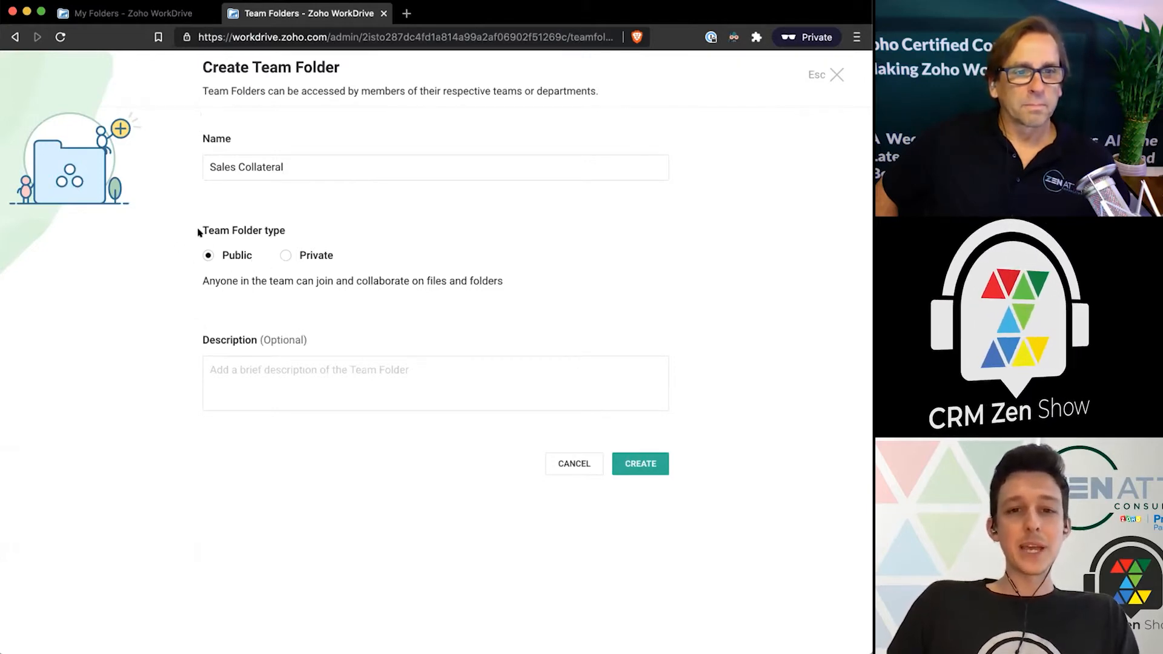
mouse_move(236, 262)
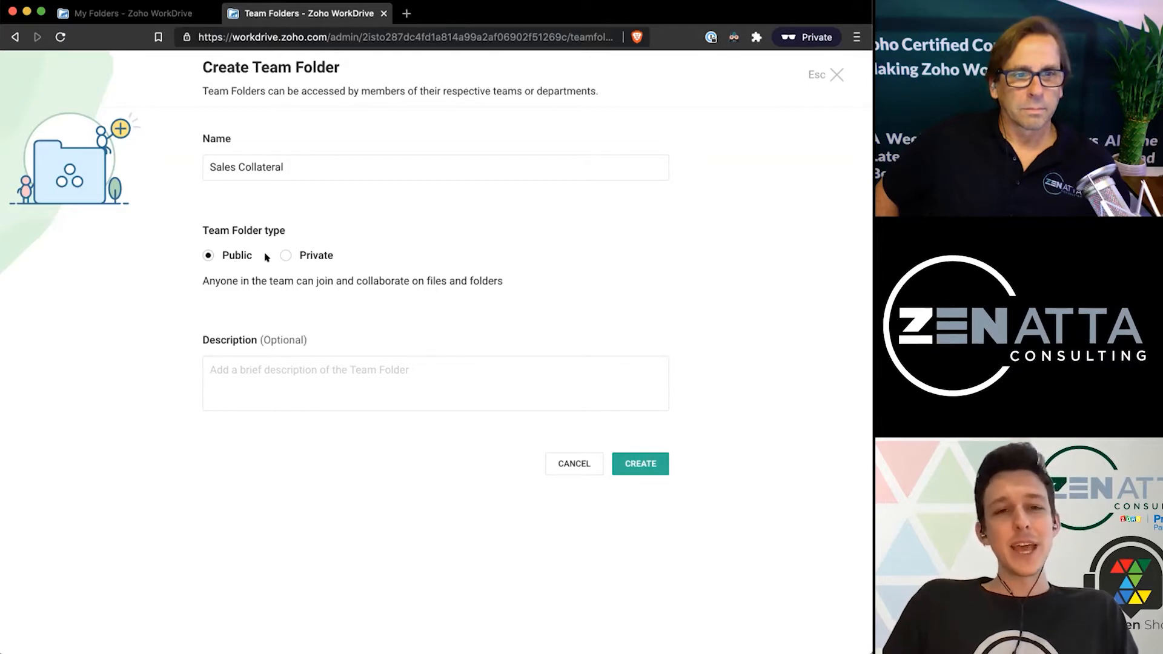
Mark the new Sales Collateral team folder as Private.
click(286, 254)
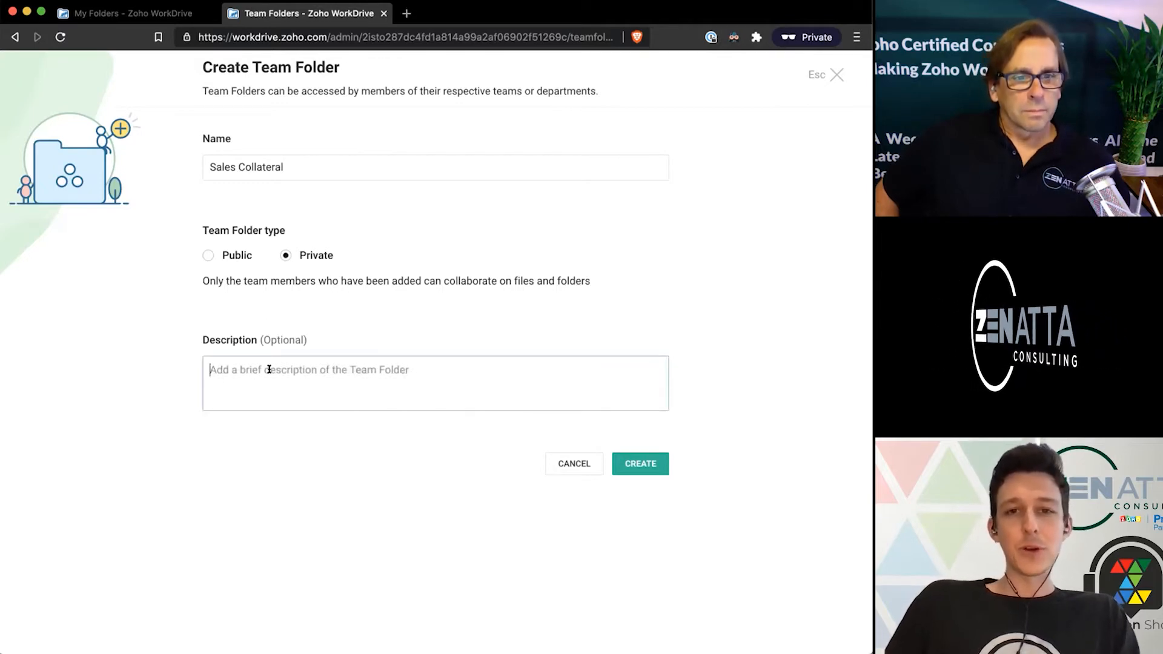
Describe the folder as storing collateral for use with clients and create it.
text(T)
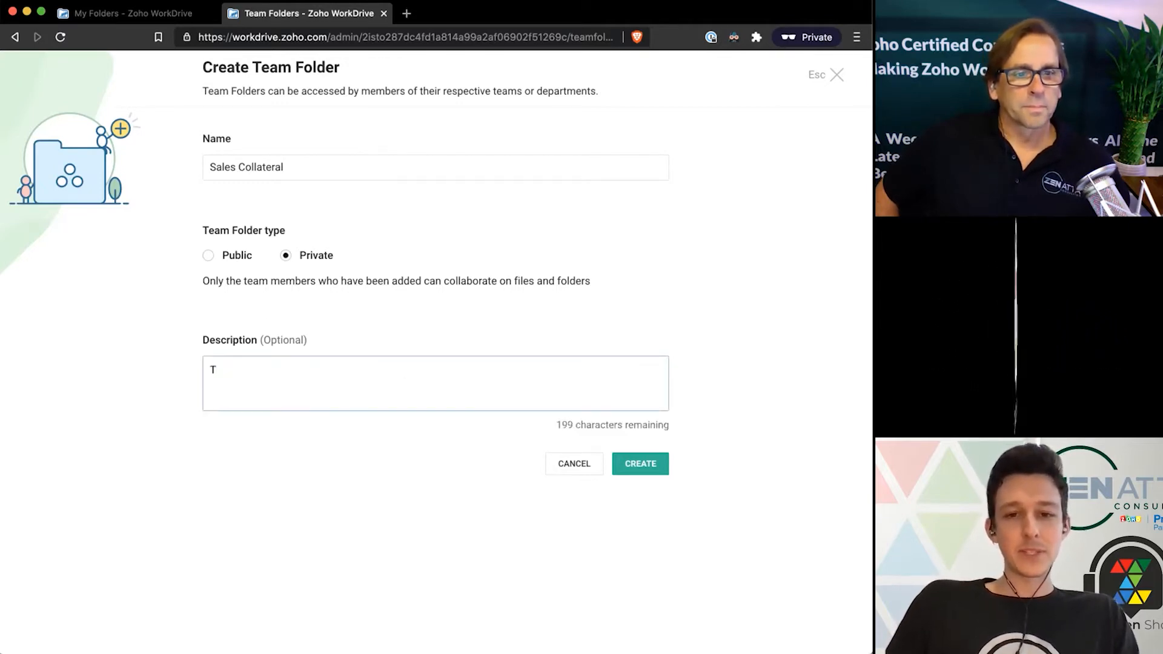
text(his folder stores all active sales)
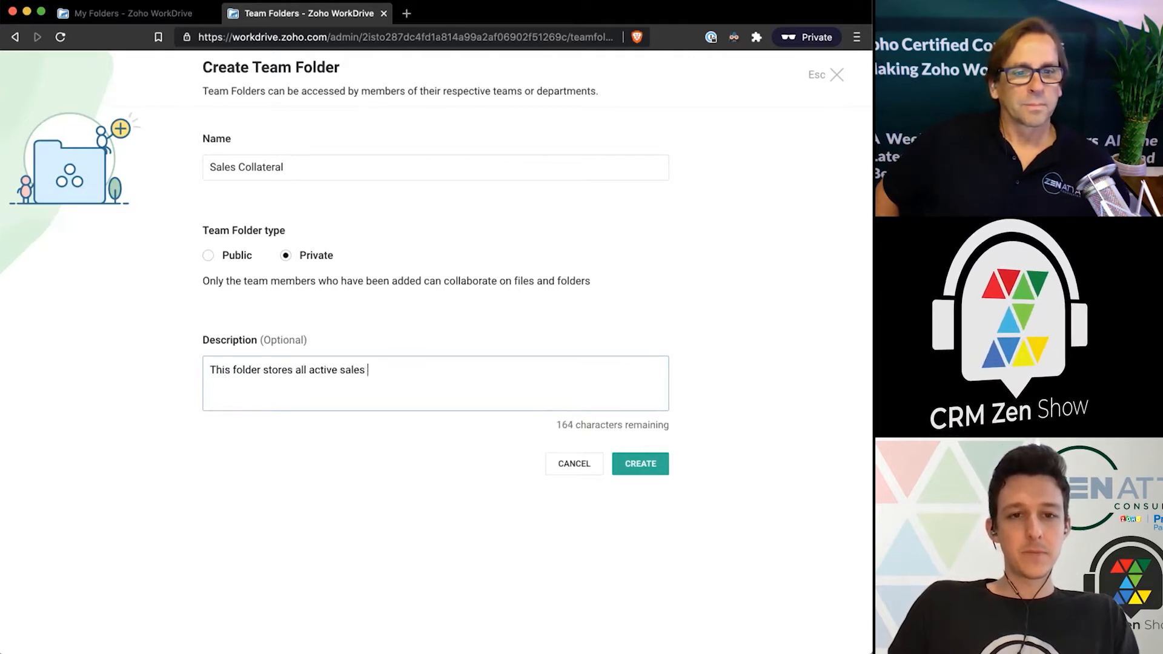
text(collateral for use w)
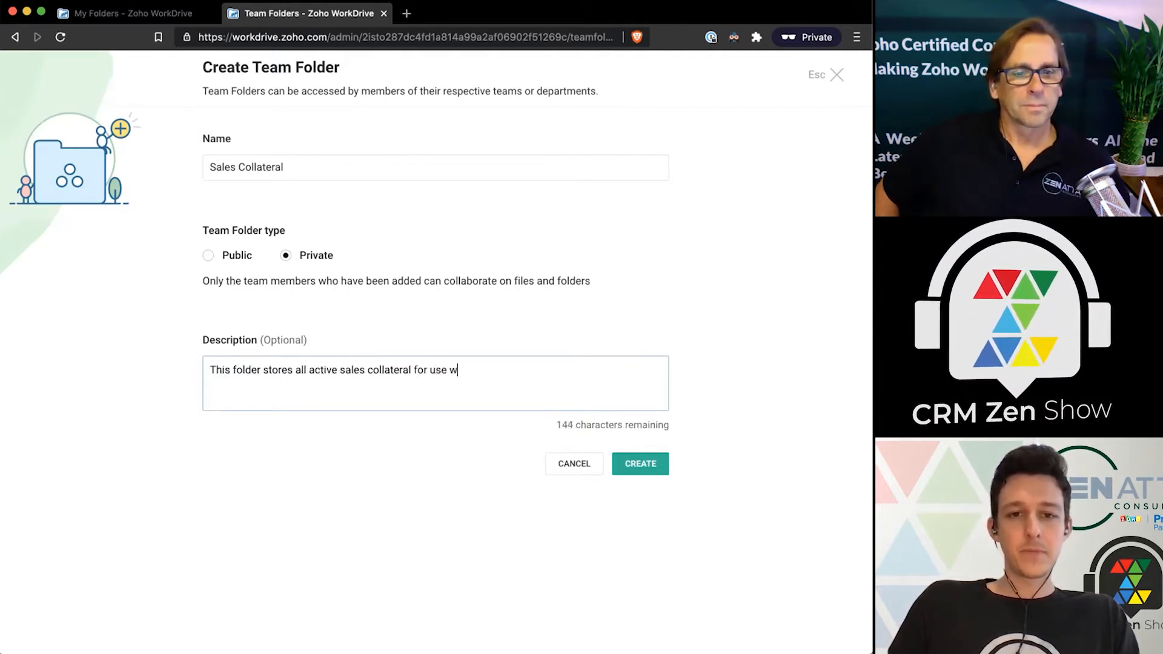
text(ith clients)
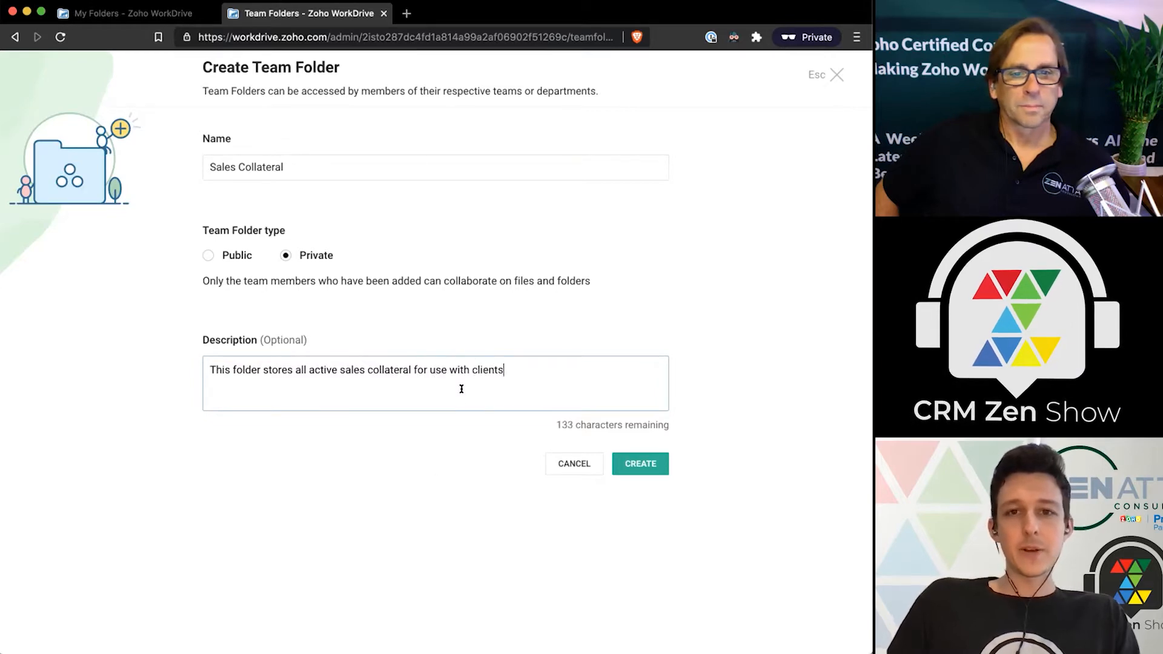
mouse_move(642, 405)
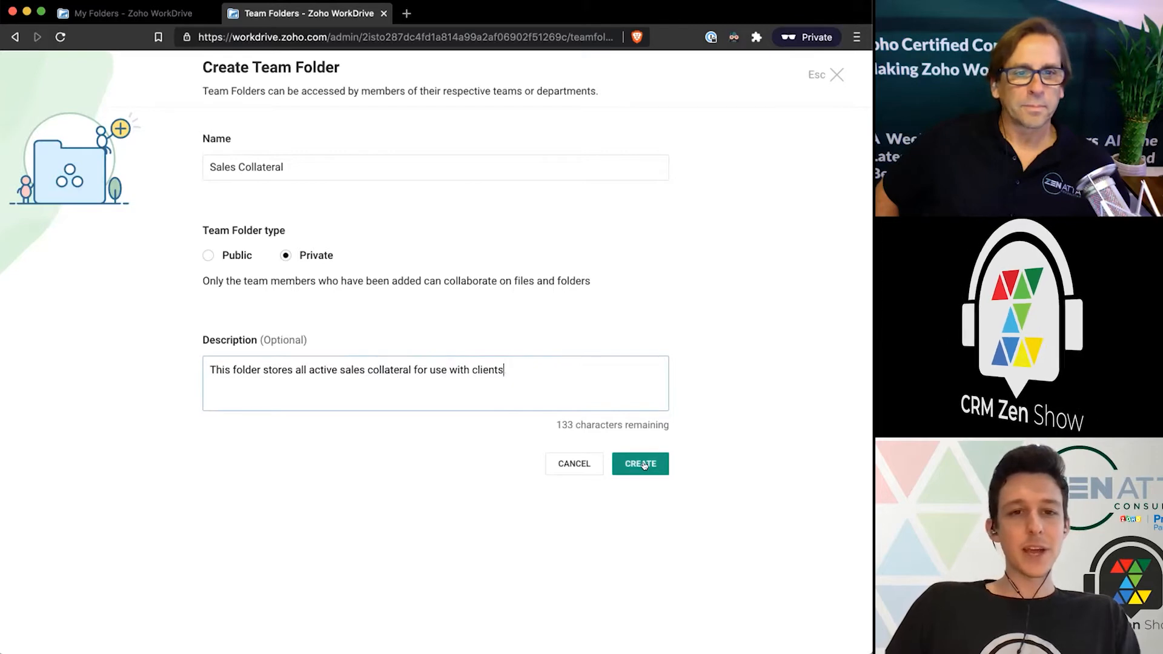
click(639, 463)
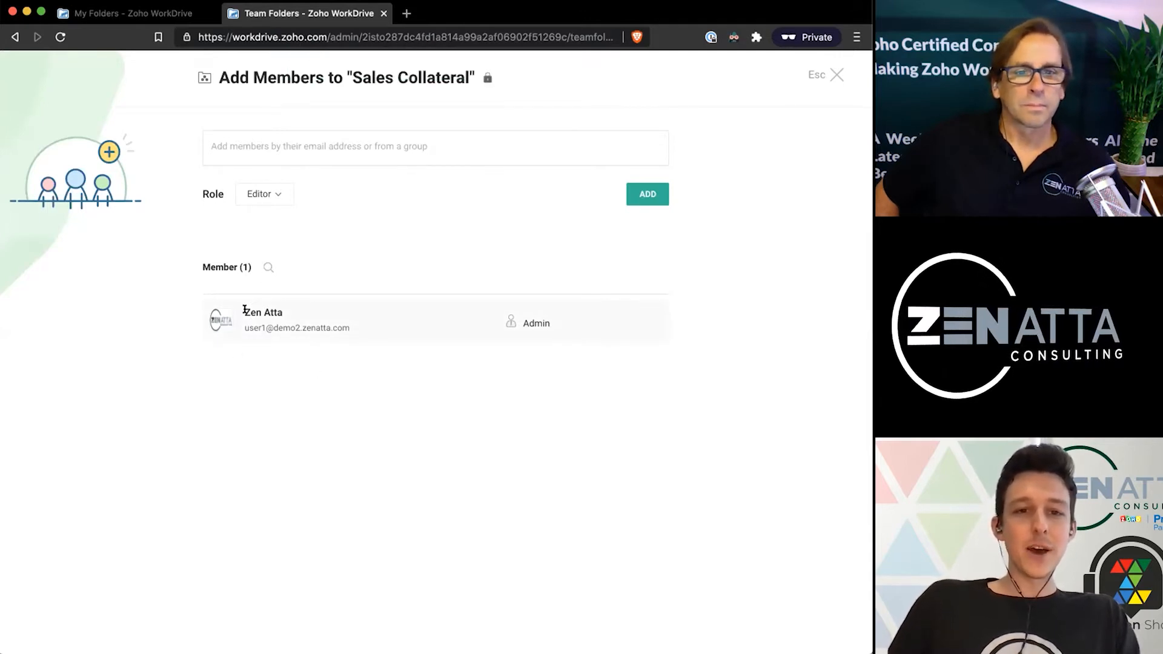
mouse_move(483, 334)
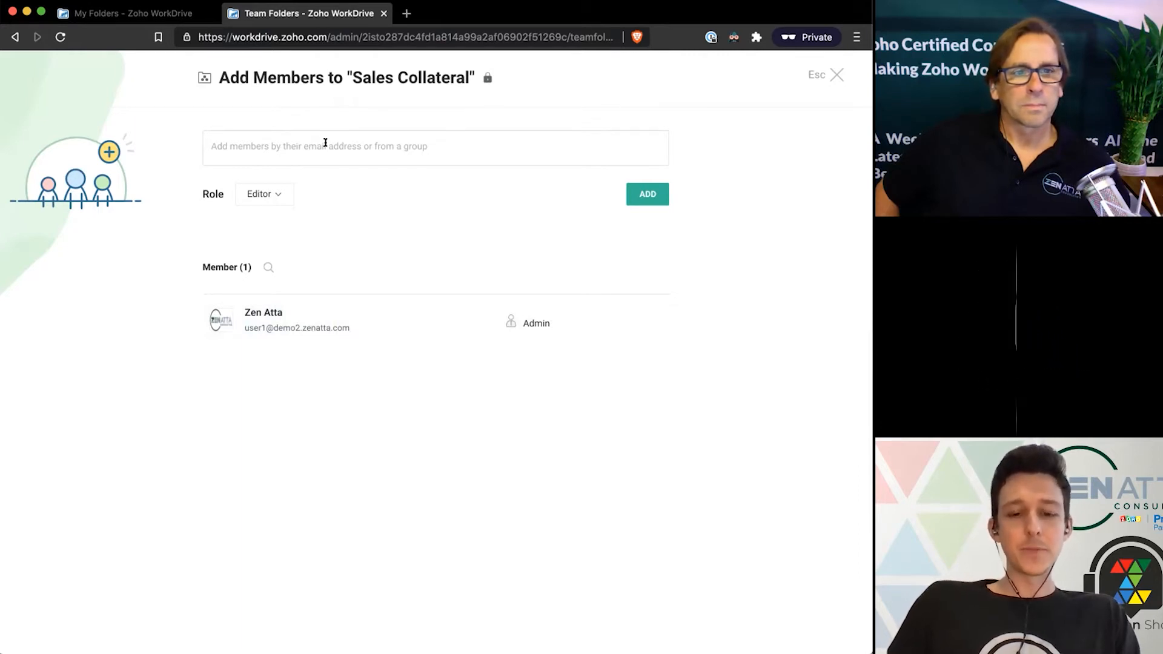
Search members for 'sale' and queue the Sales Team group for Sales Collateral.
text(ben)
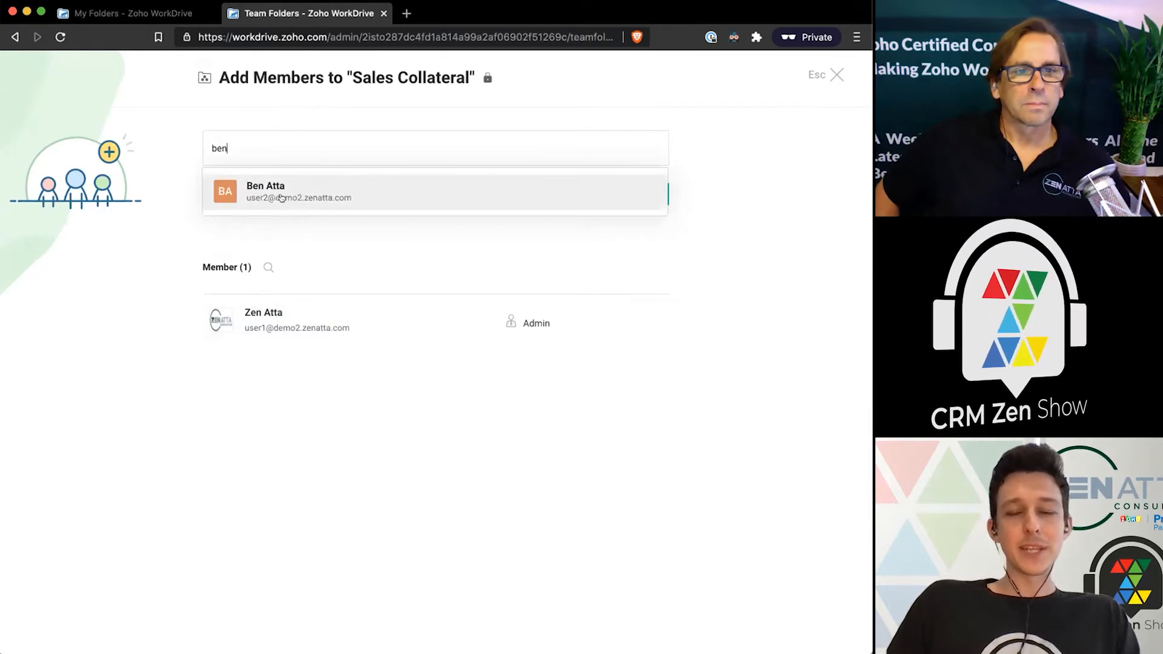
mouse_move(281, 199)
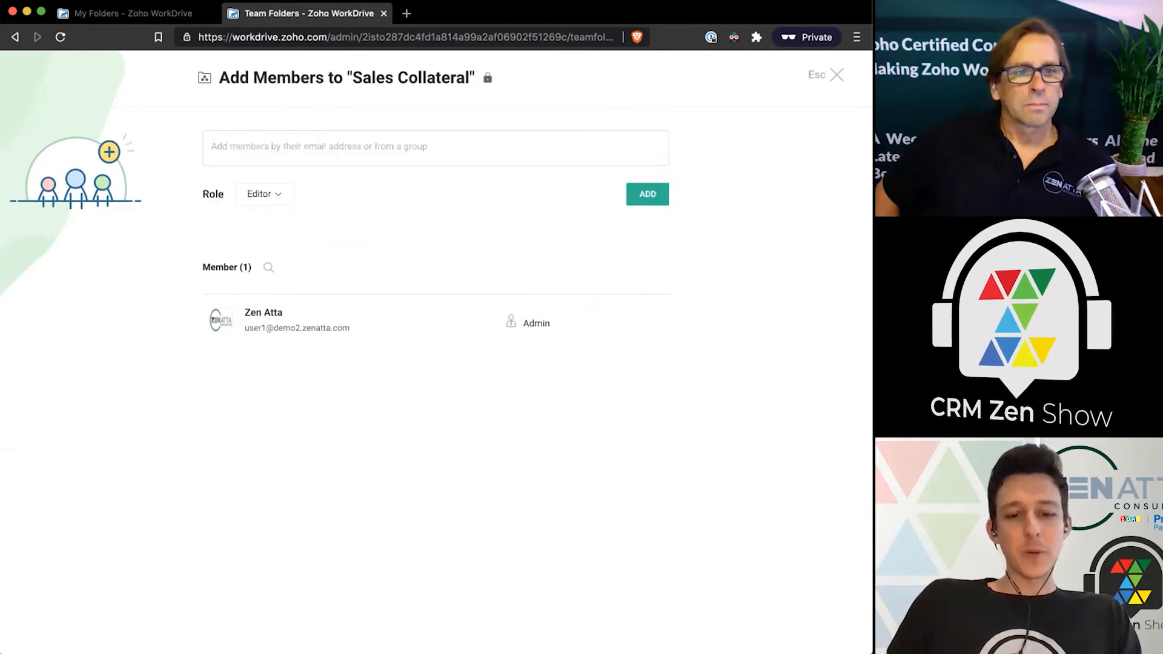
text(sale)
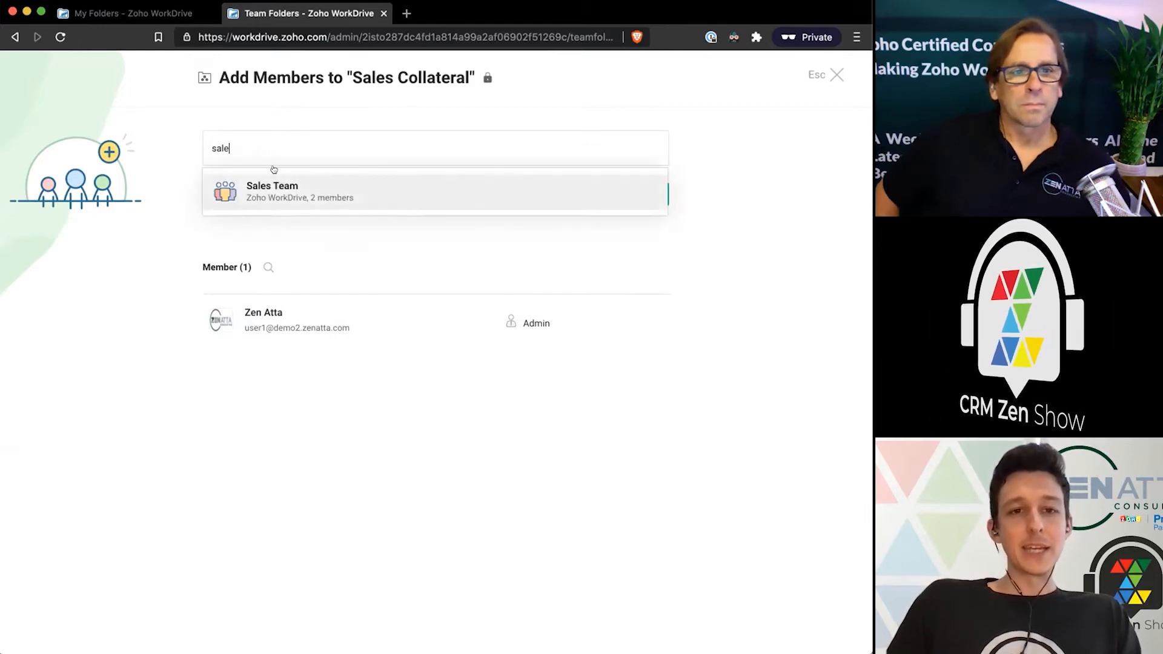
mouse_move(311, 191)
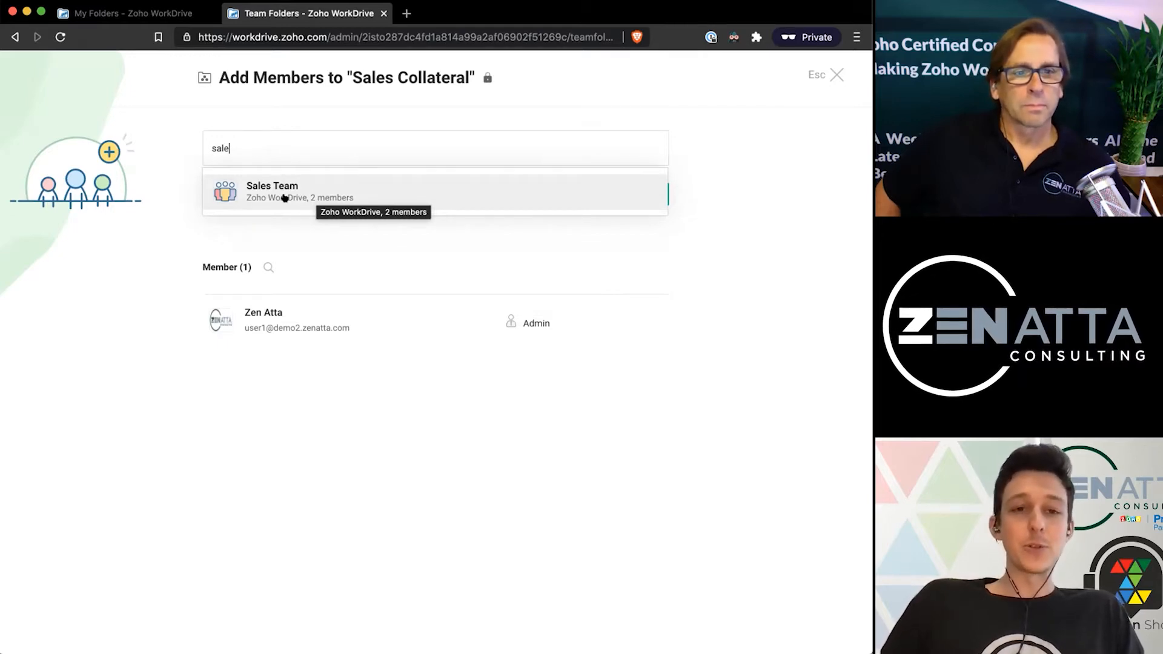
click(282, 195)
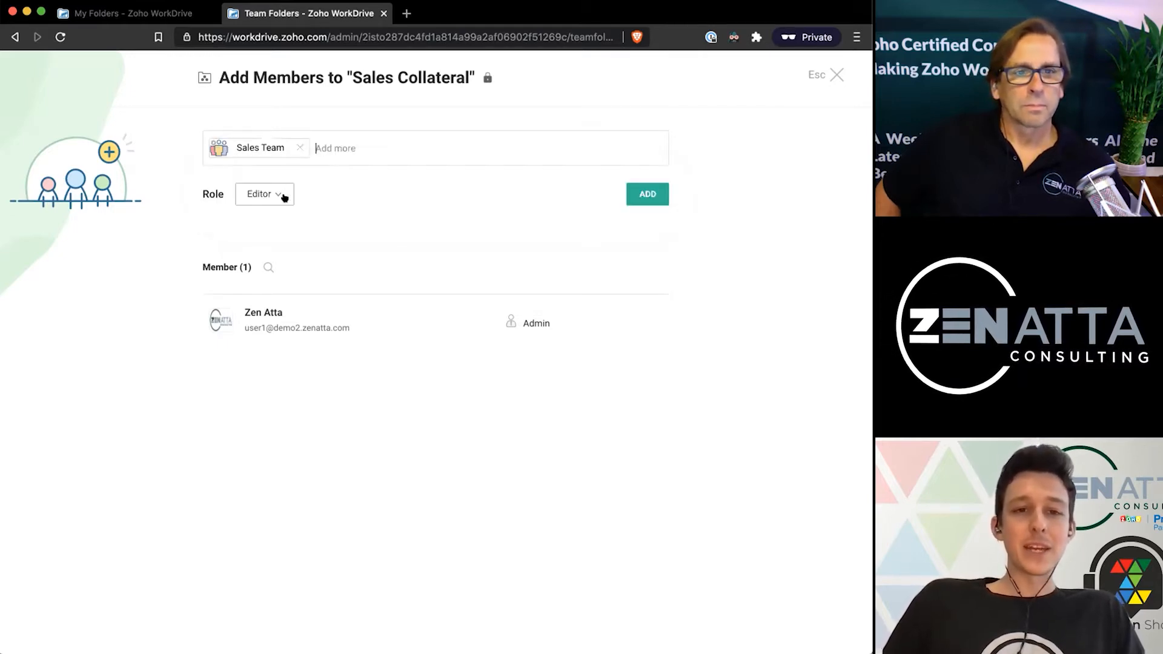
mouse_move(311, 174)
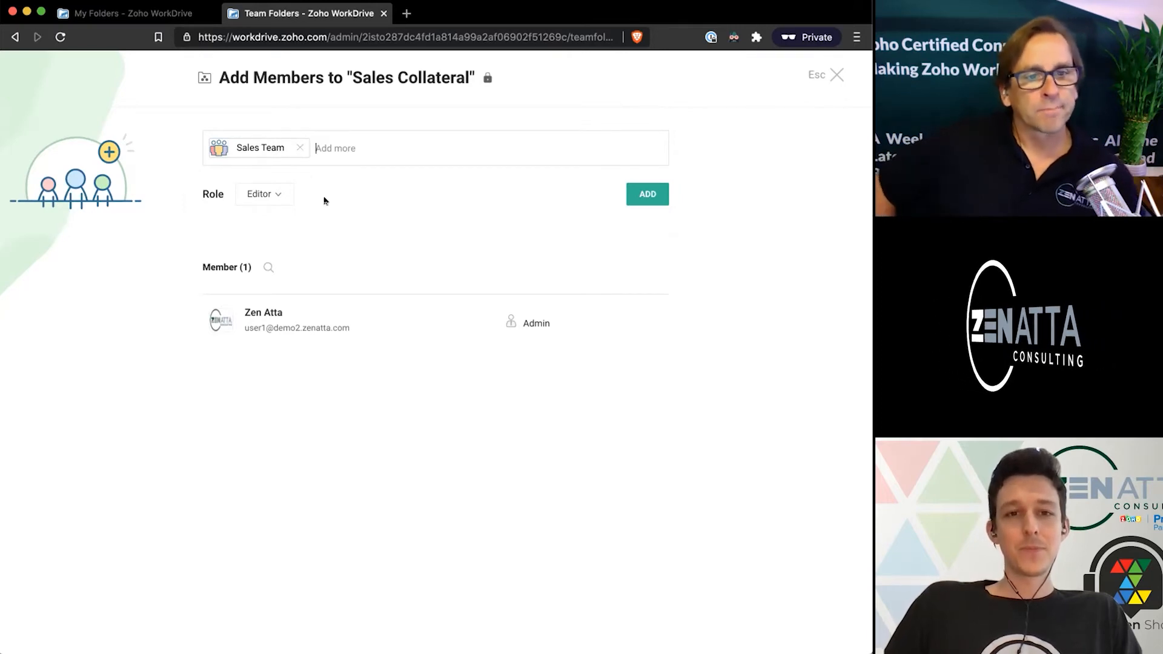
Change the queued Sales Team's role from Editor to Commenter.
click(264, 194)
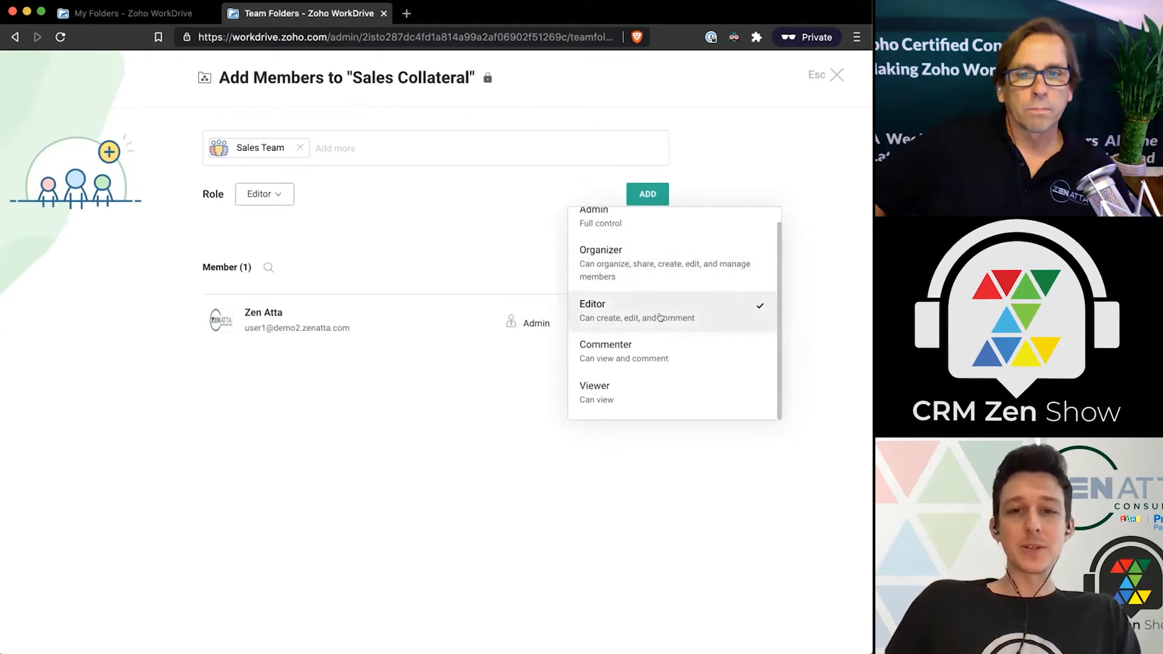
mouse_move(667, 310)
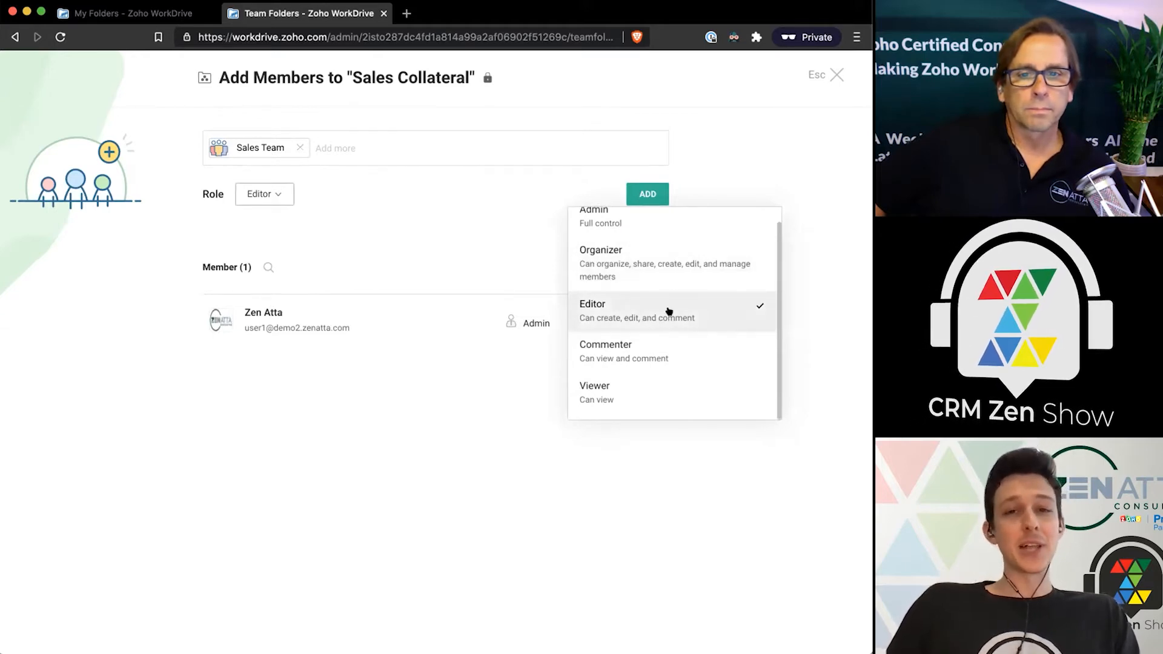
mouse_move(661, 339)
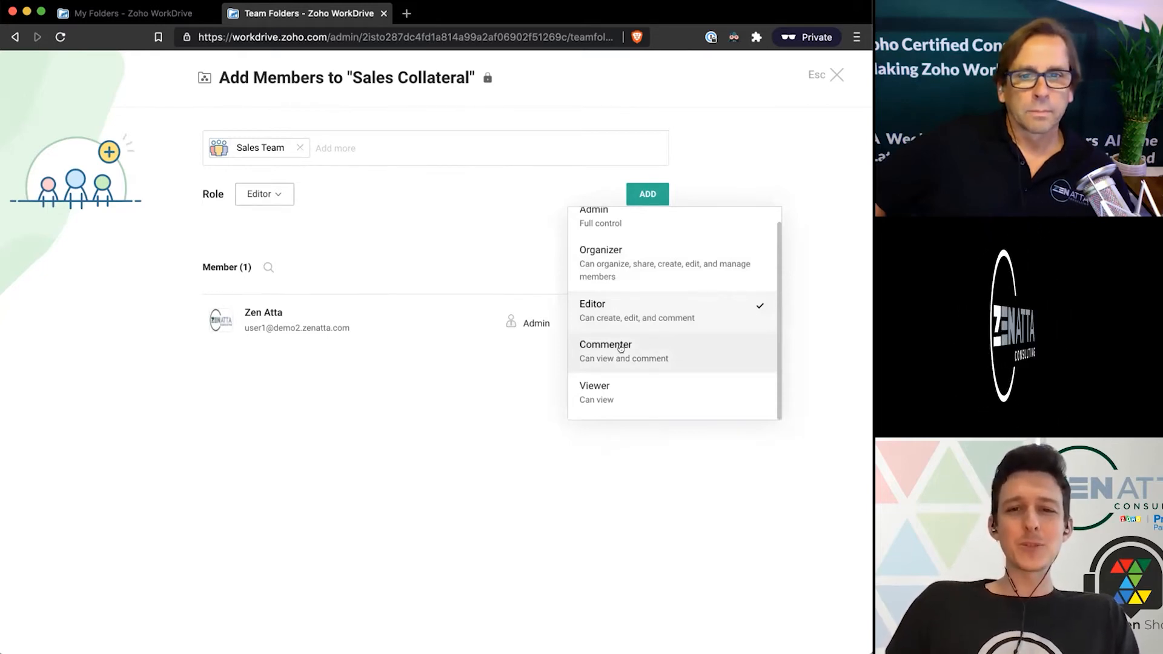
mouse_move(604, 359)
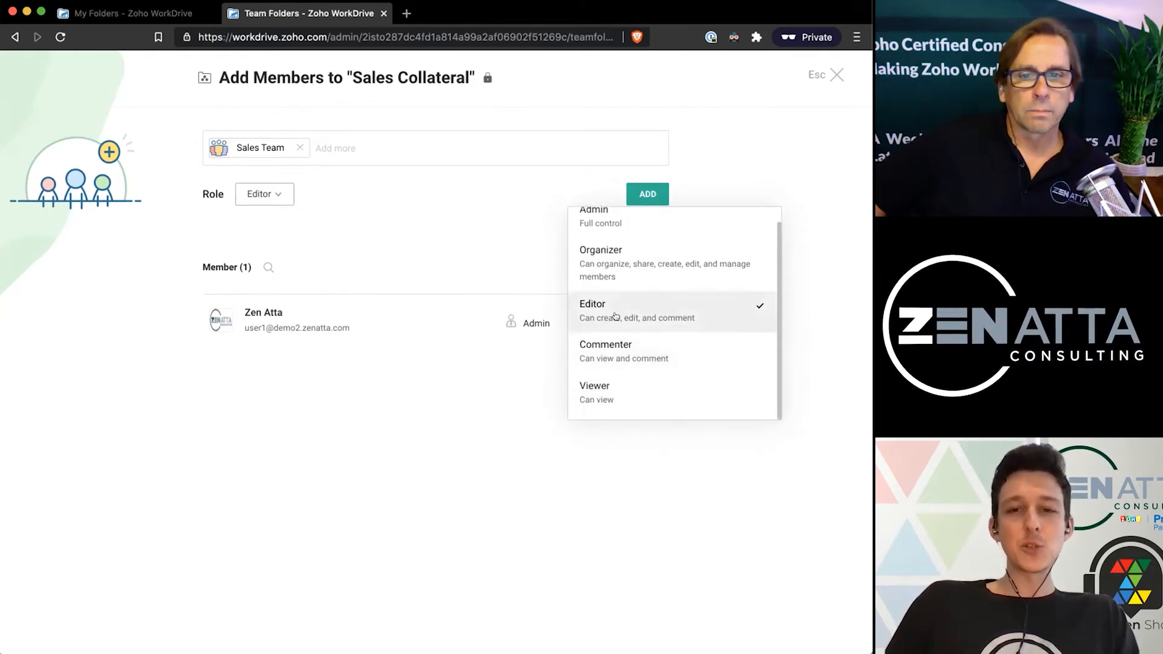
mouse_move(601, 380)
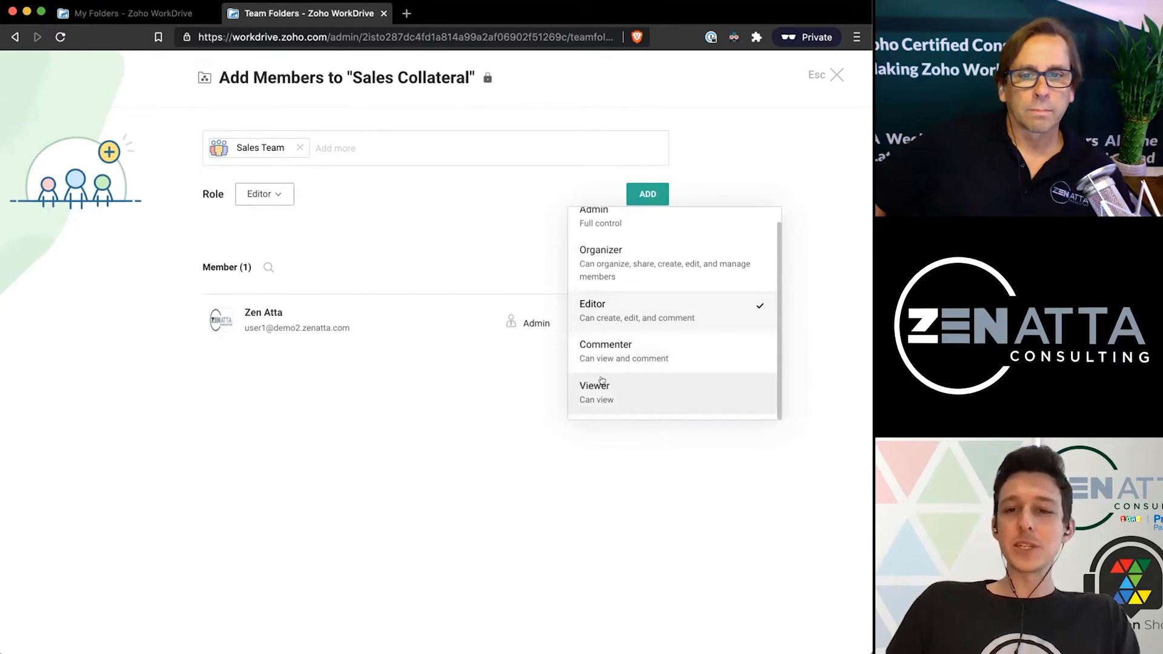
mouse_move(613, 358)
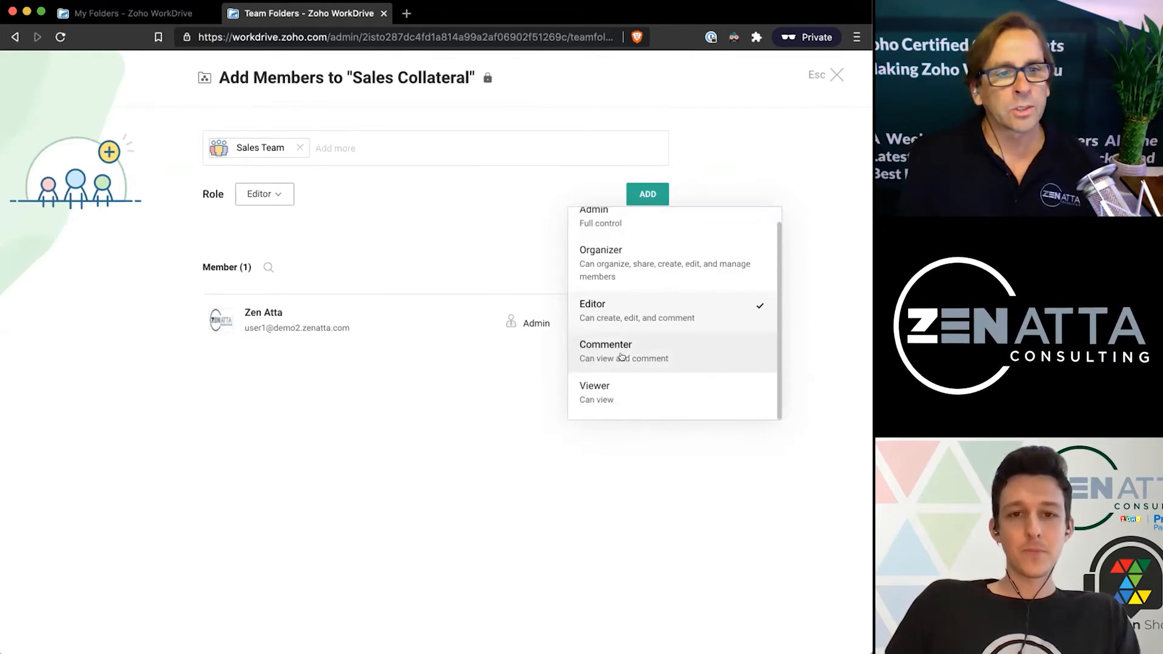
click(606, 344)
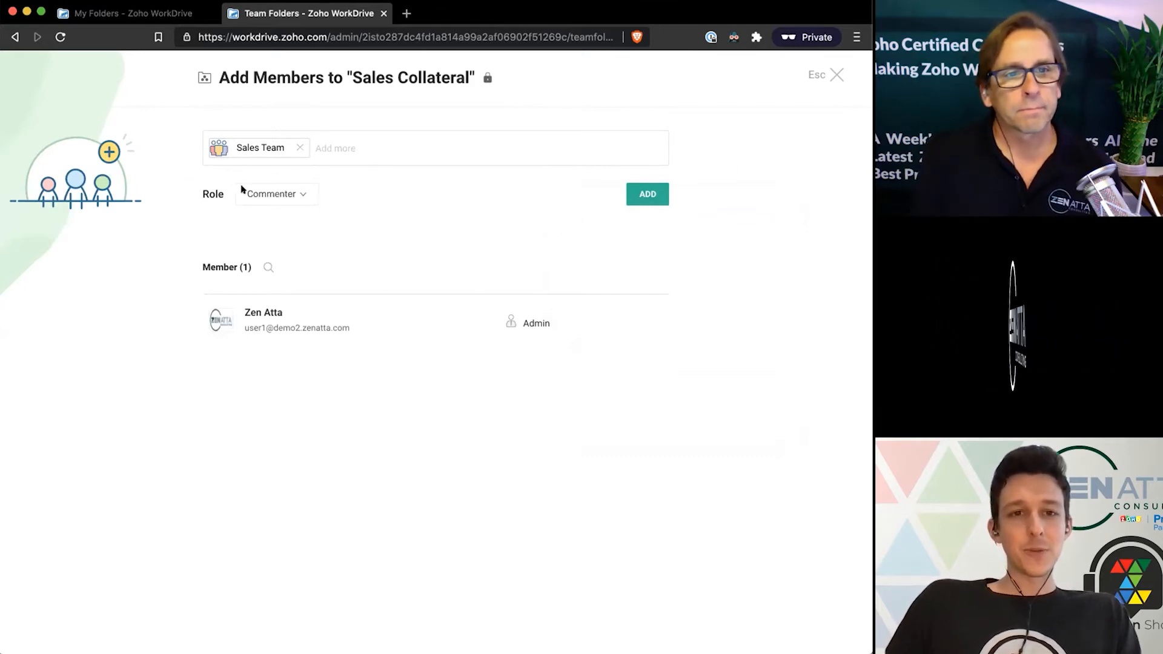
Add Sales Team as Commenter, confirm the role stays Commenter, and close Add Members.
click(647, 194)
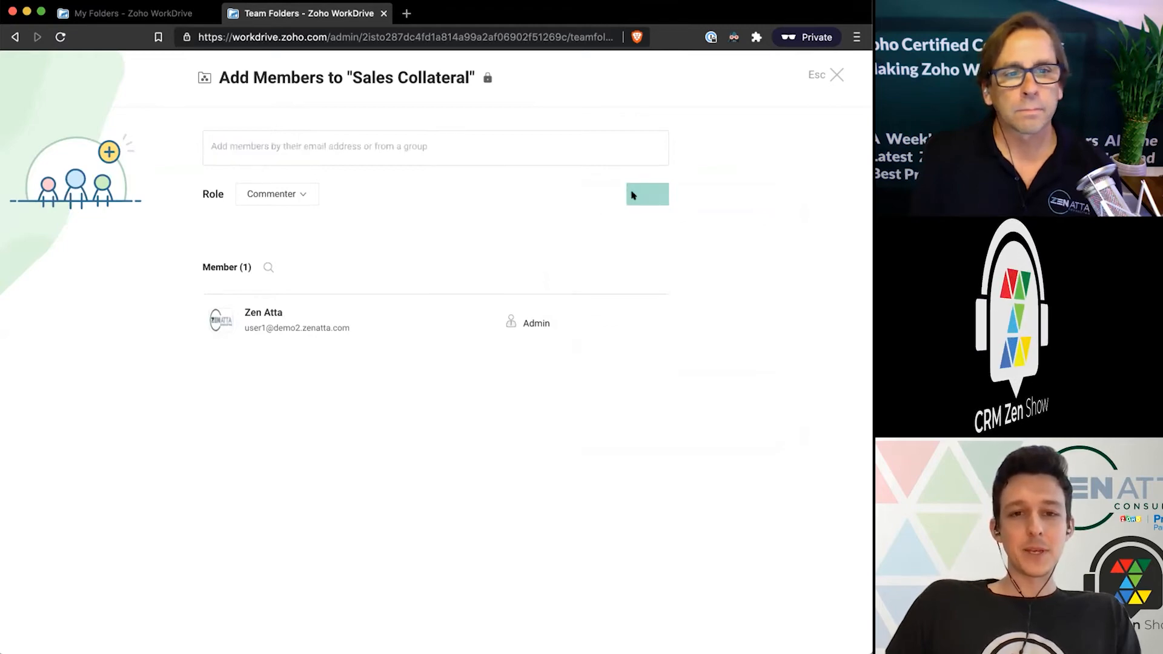
click(647, 194)
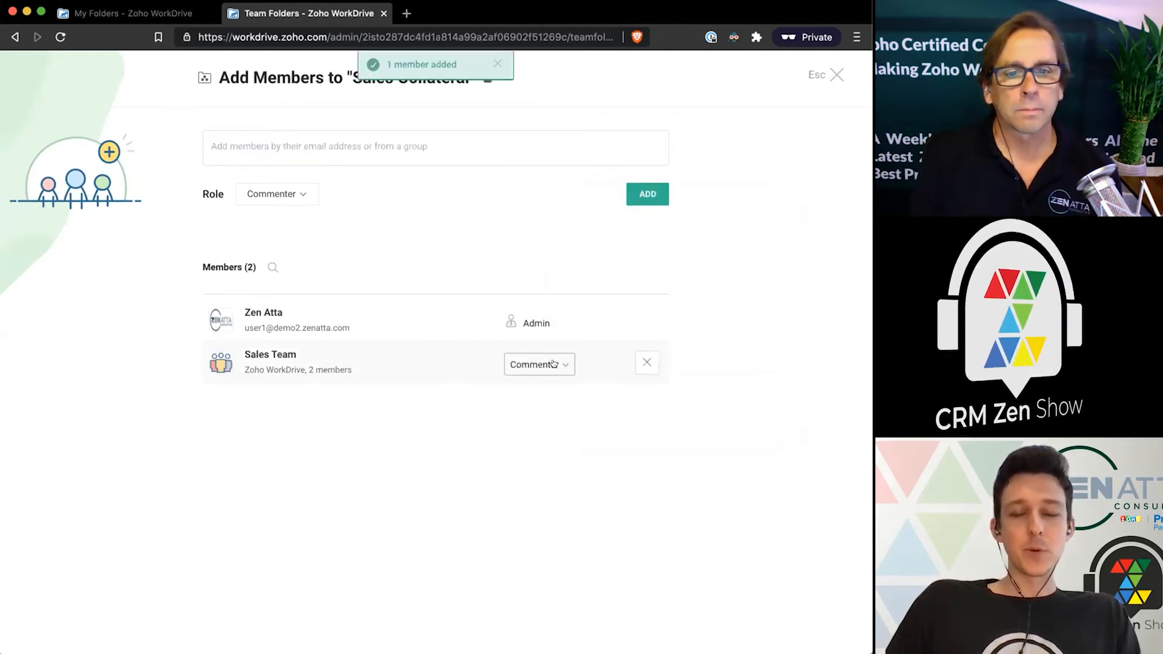
mouse_move(496, 358)
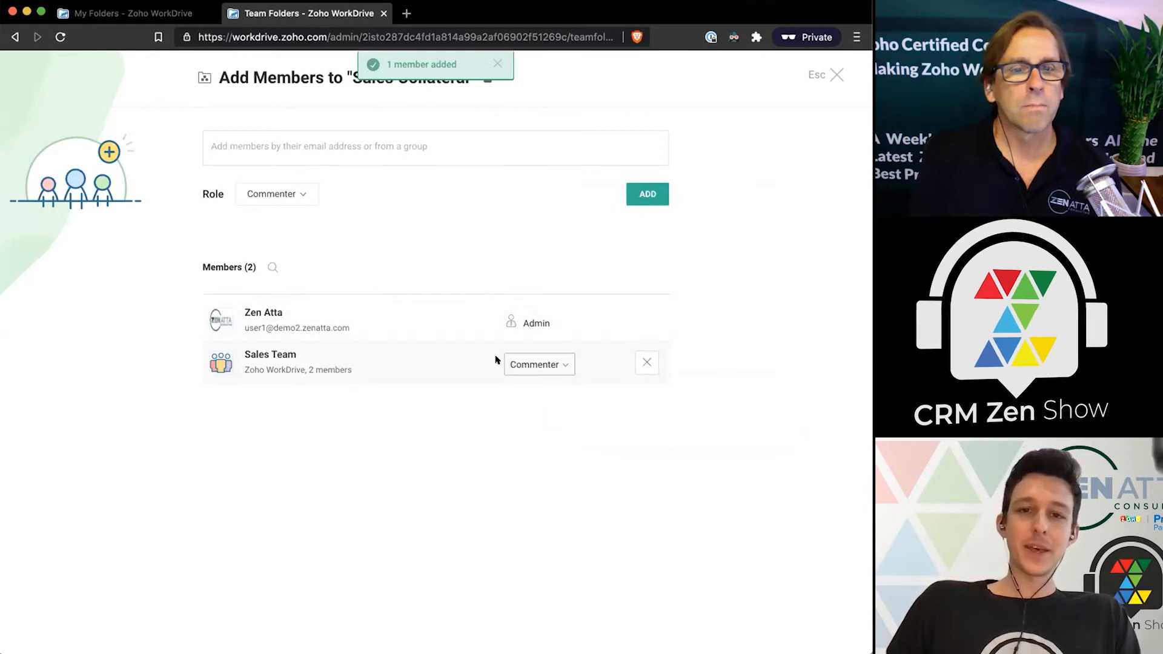
click(539, 364)
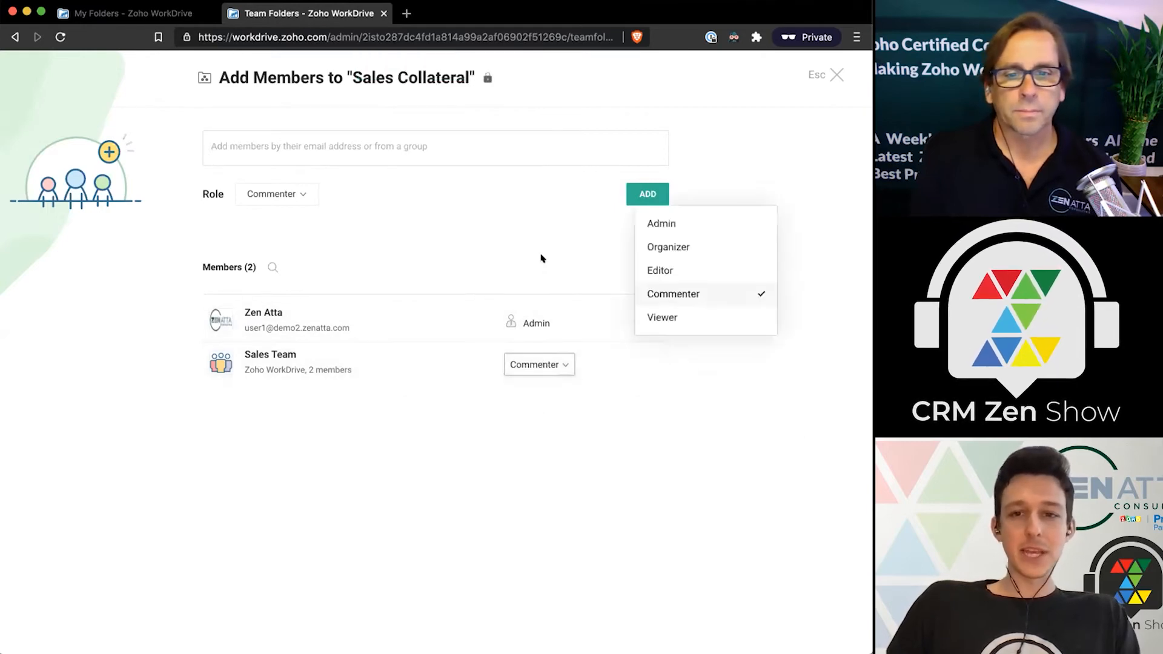
click(778, 255)
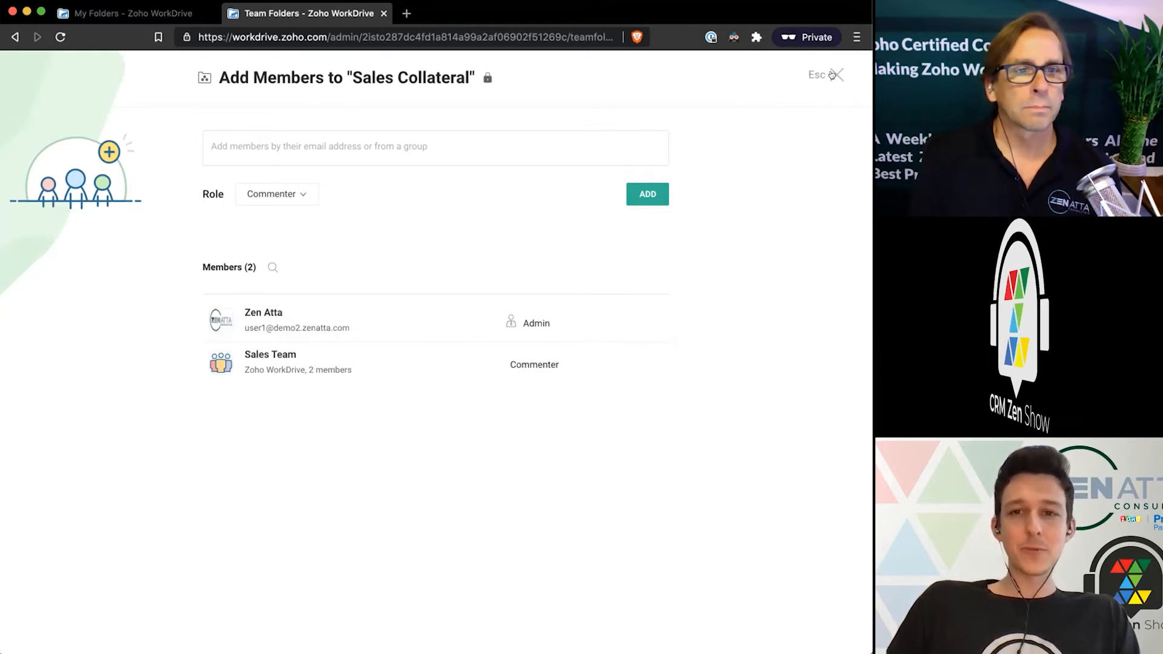
click(843, 75)
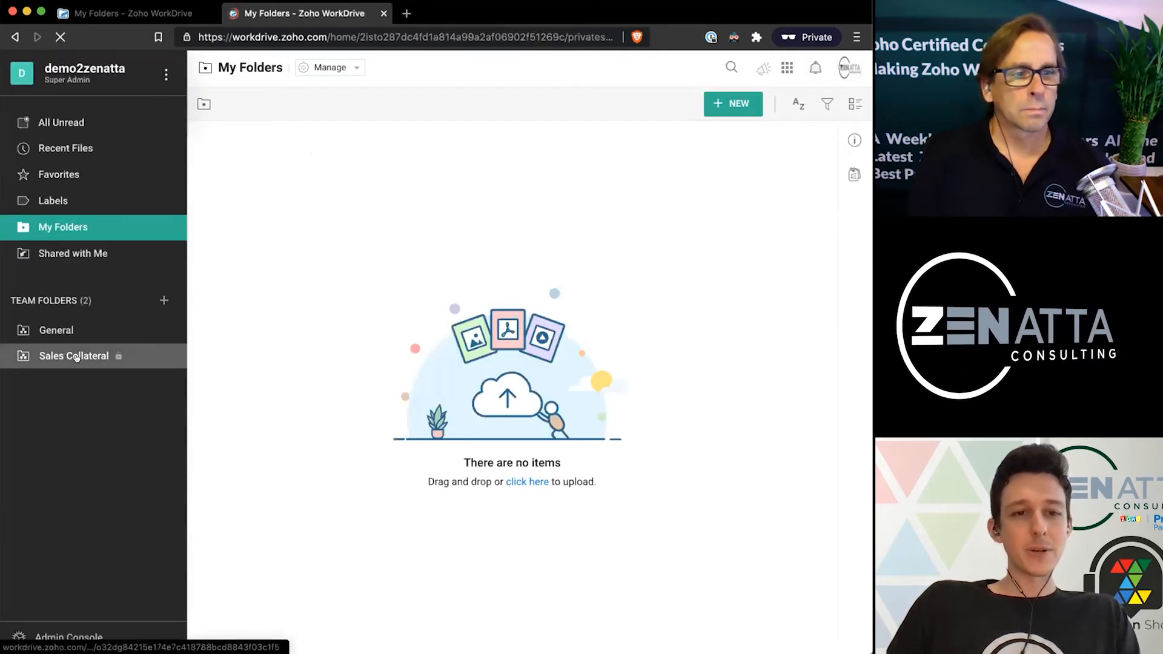
Enter the empty Sales Collateral team folder from the sidebar.
click(73, 356)
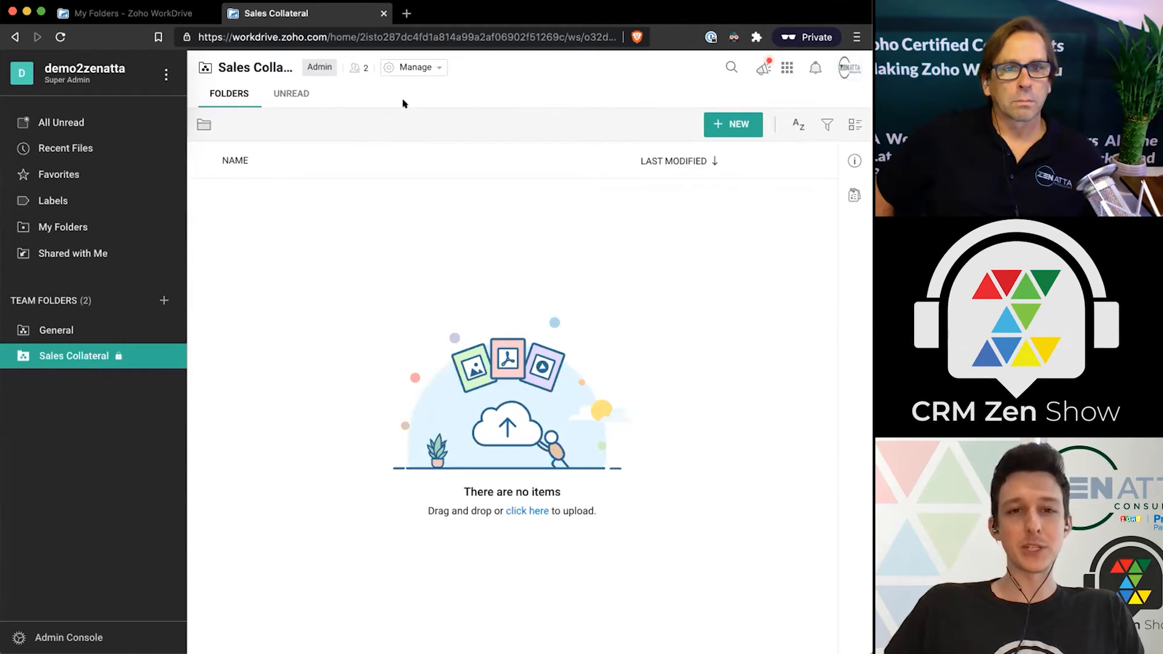
mouse_move(426, 73)
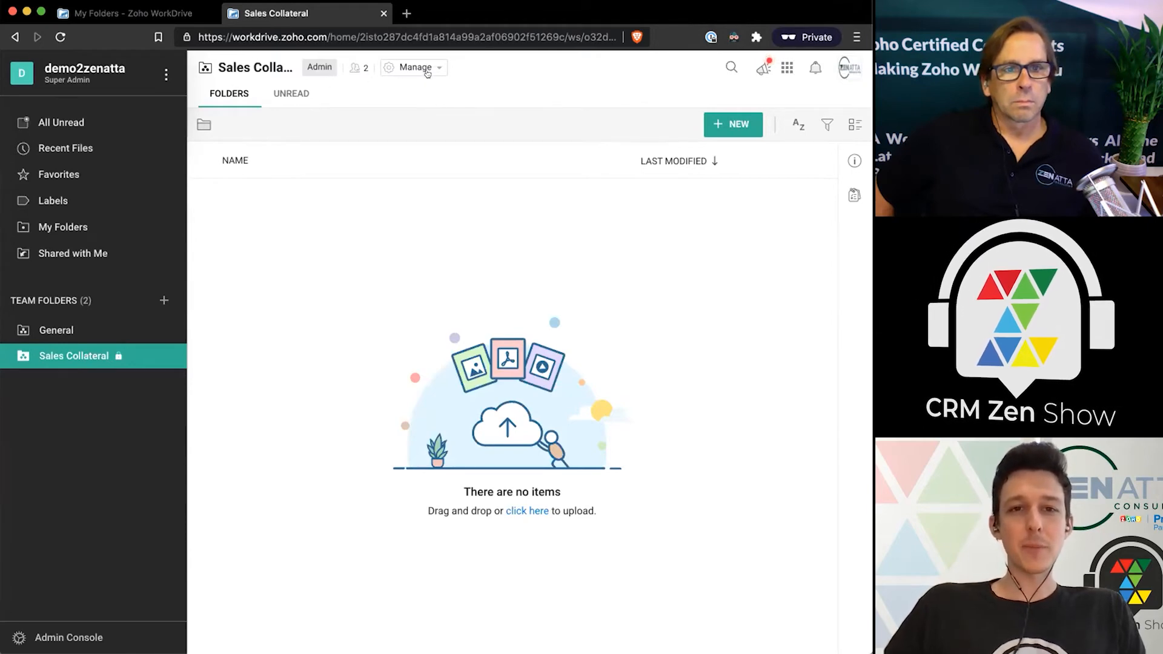
Via Manage > Settings, review folder details then the Members list with Sales Team as Commenter.
click(415, 68)
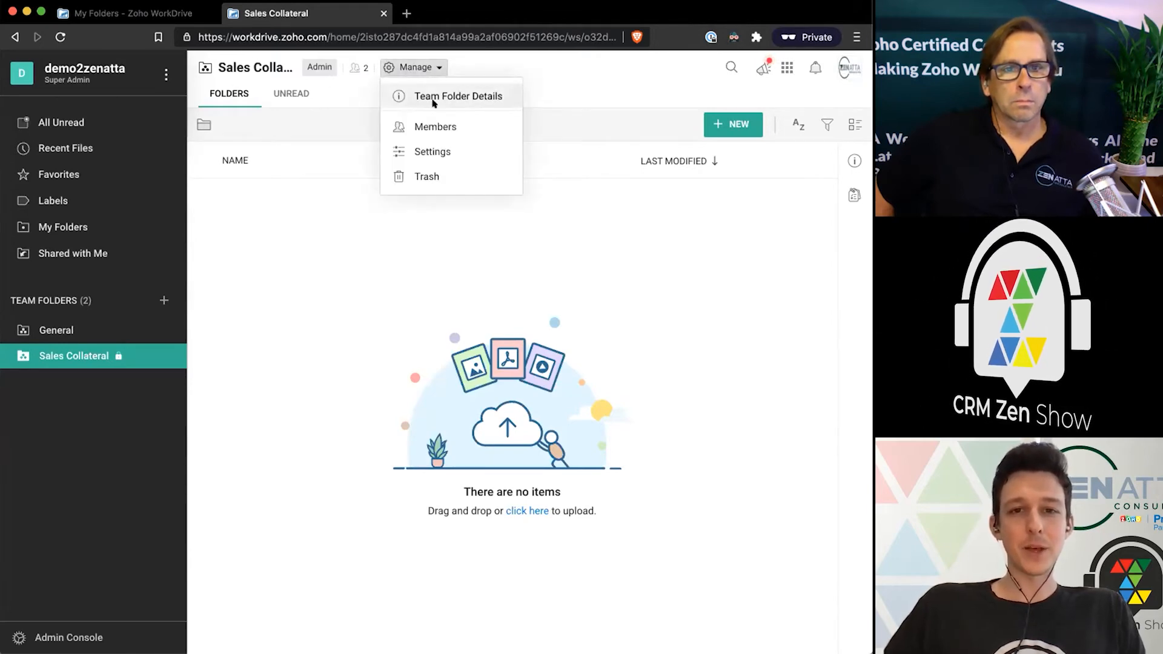
click(433, 151)
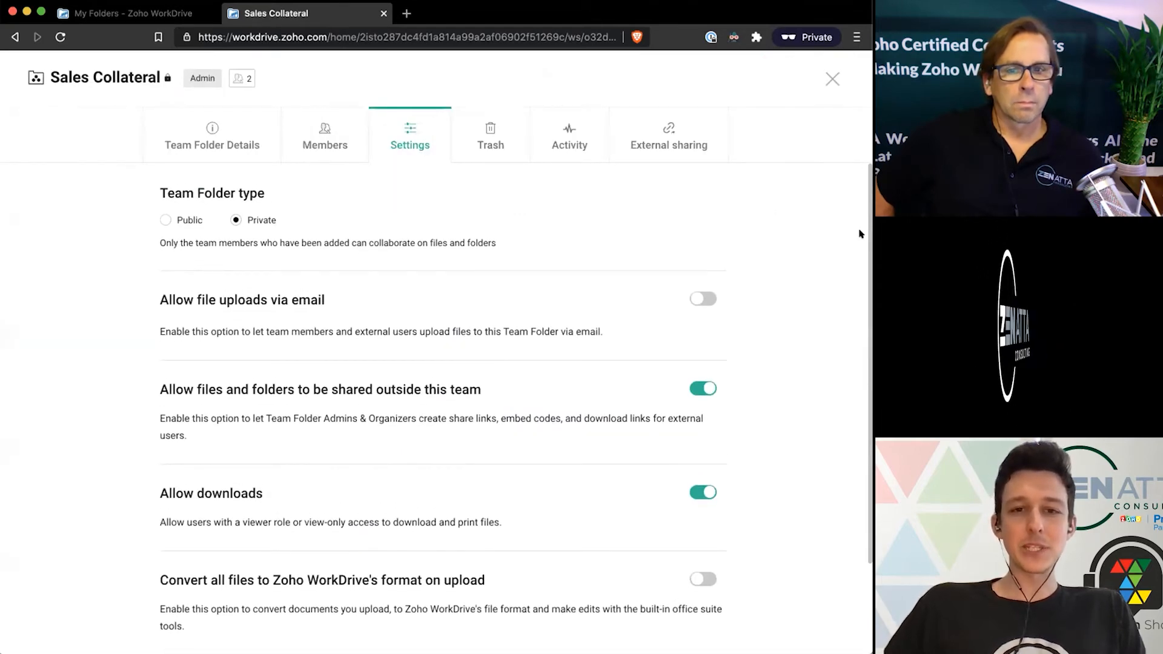
click(210, 133)
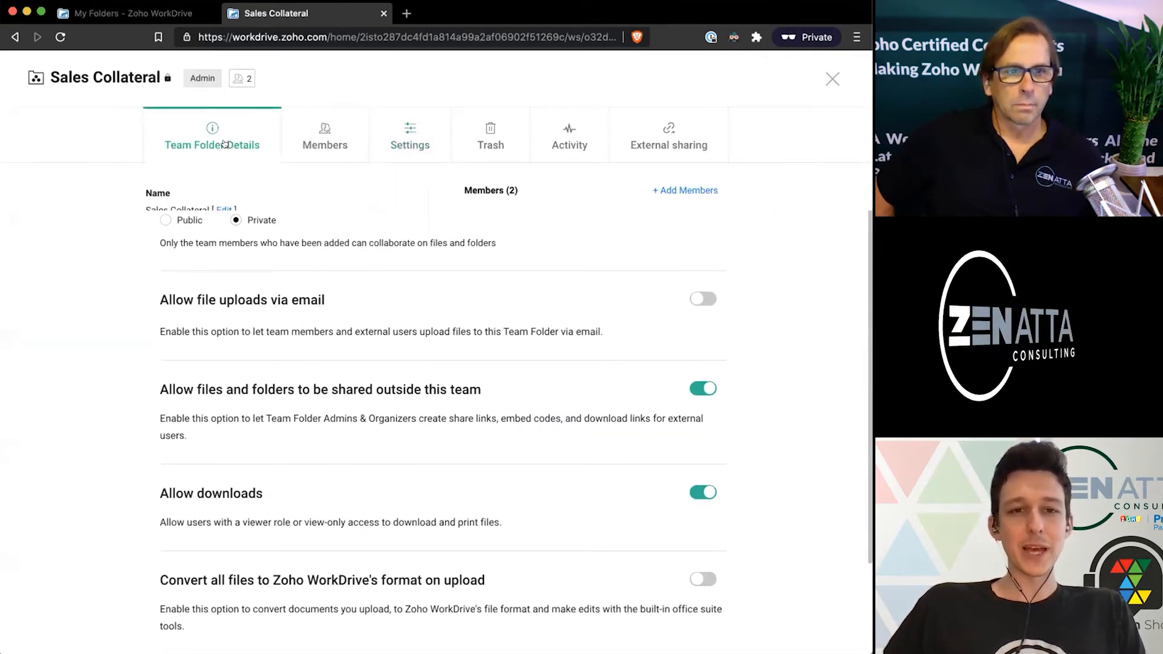
click(212, 134)
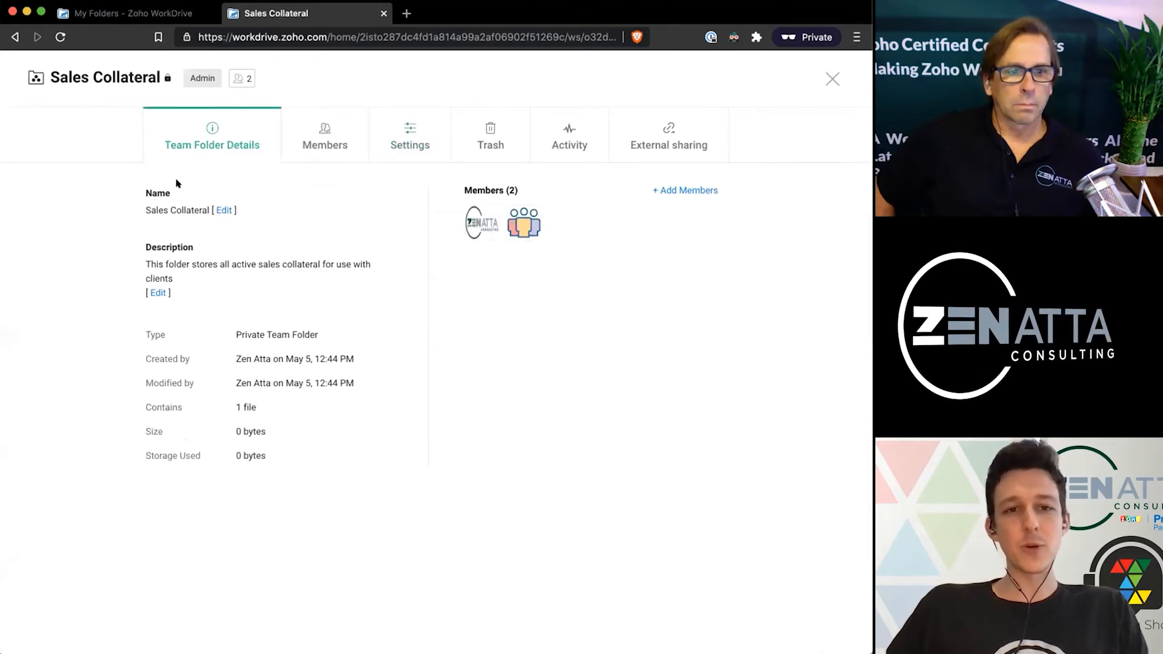
mouse_move(361, 327)
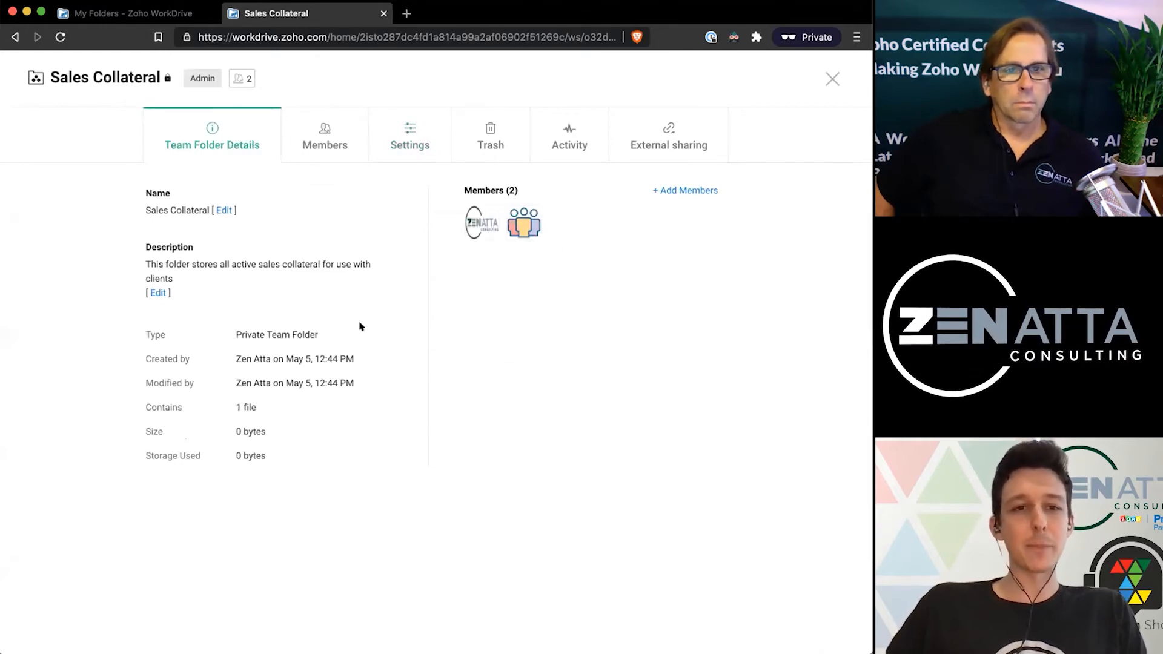
mouse_move(429, 292)
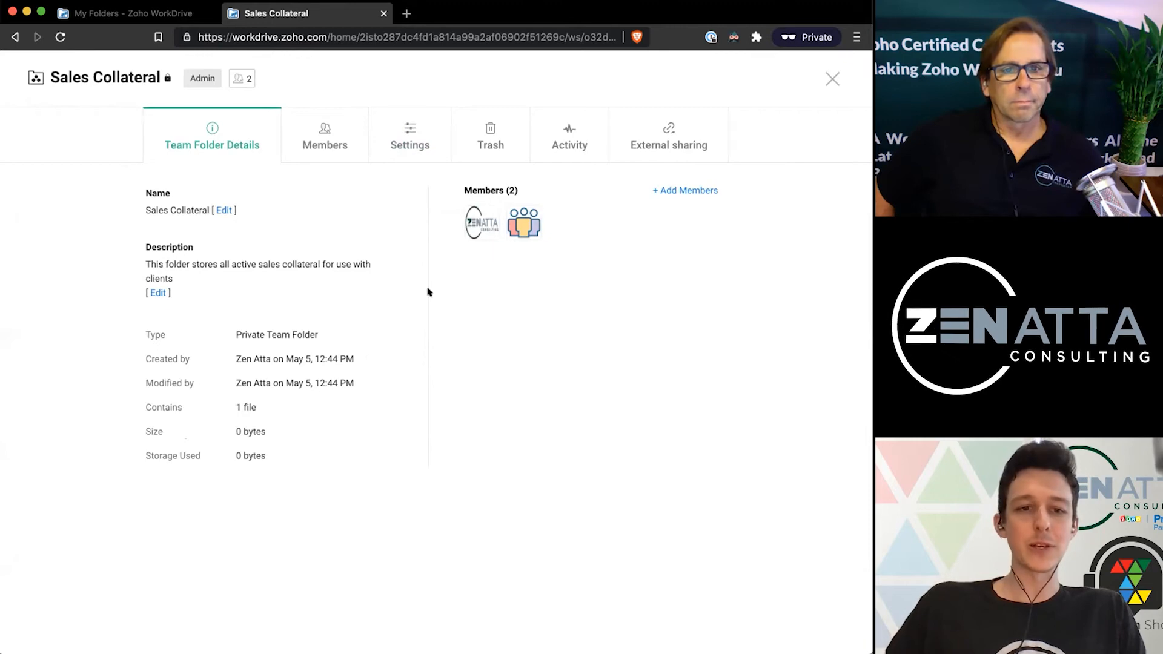
mouse_move(306, 131)
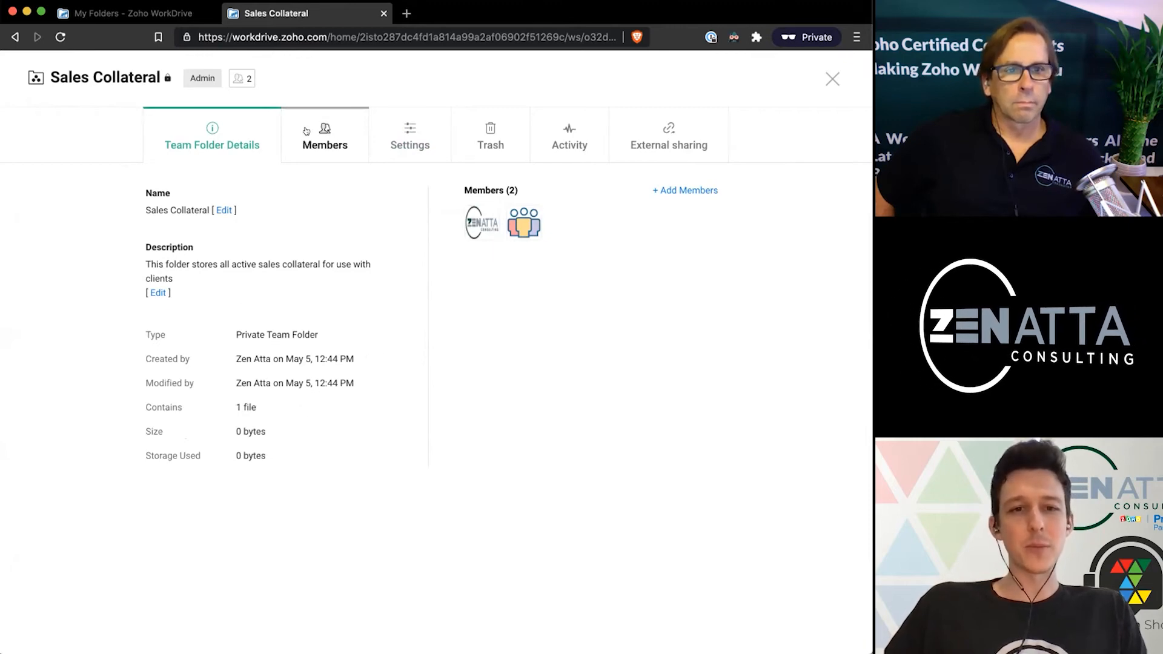
click(325, 133)
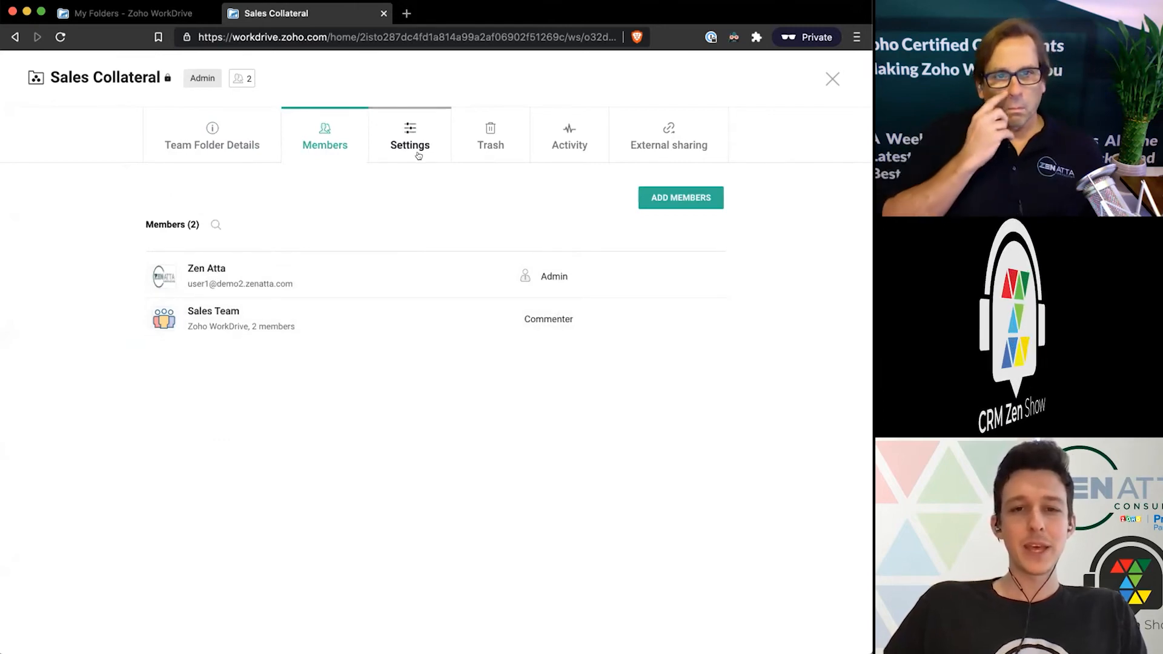
Review the Settings page: Private folder, email uploads off, external sharing and downloads on.
click(410, 136)
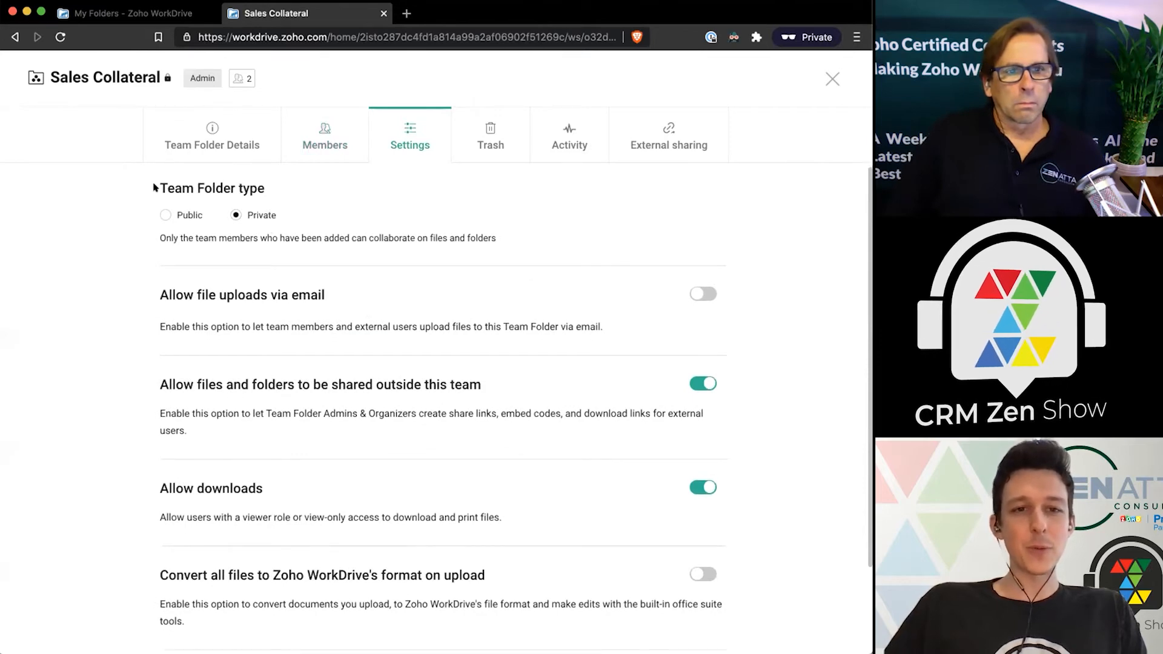
mouse_move(287, 231)
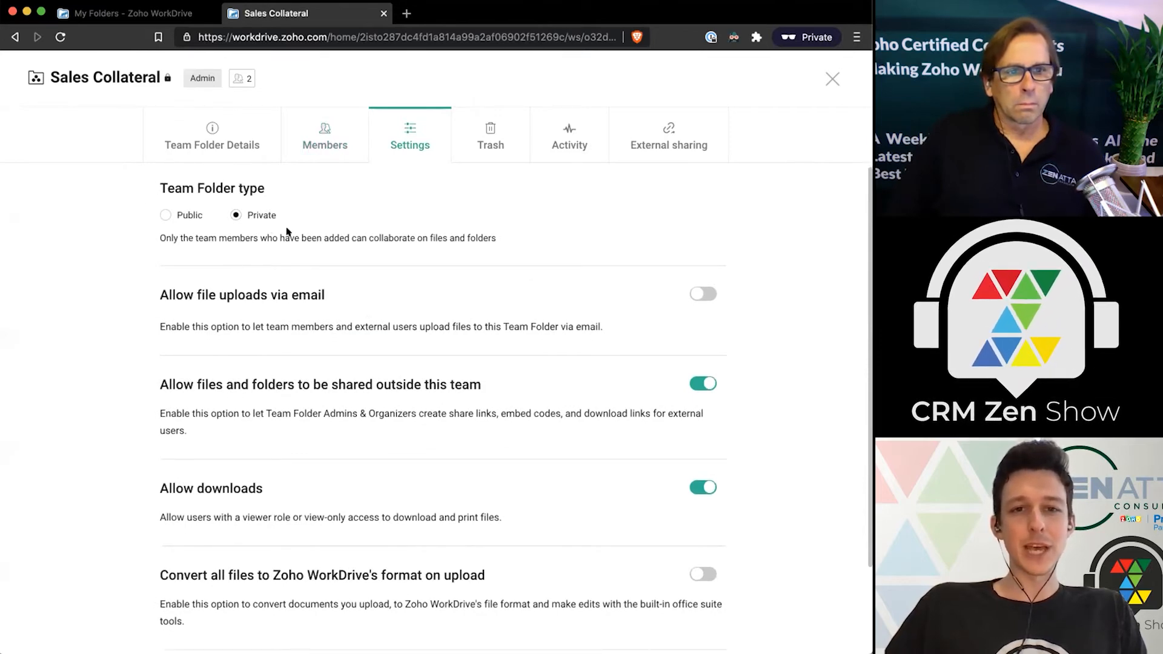
mouse_move(337, 230)
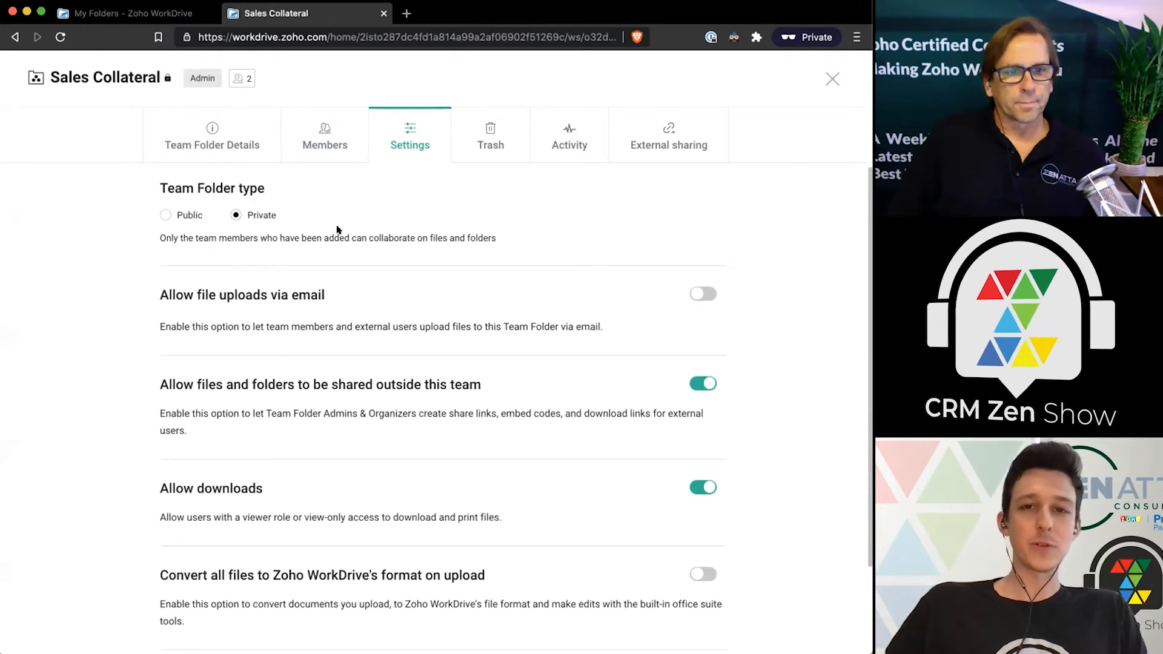
mouse_move(266, 241)
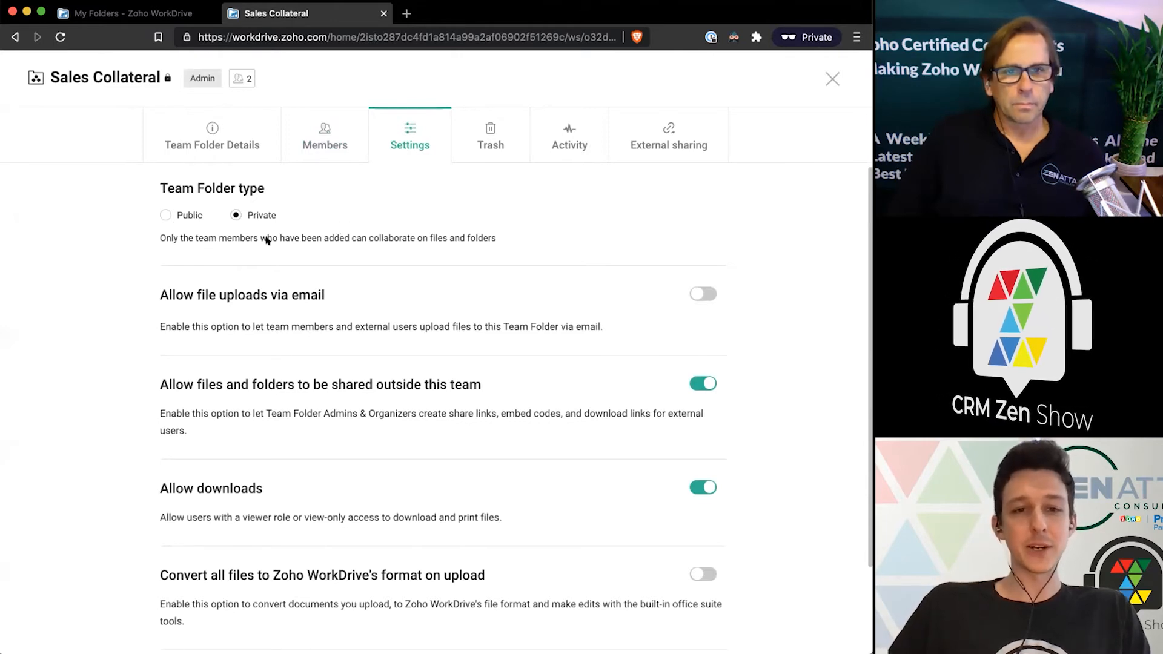
scroll(down, 3)
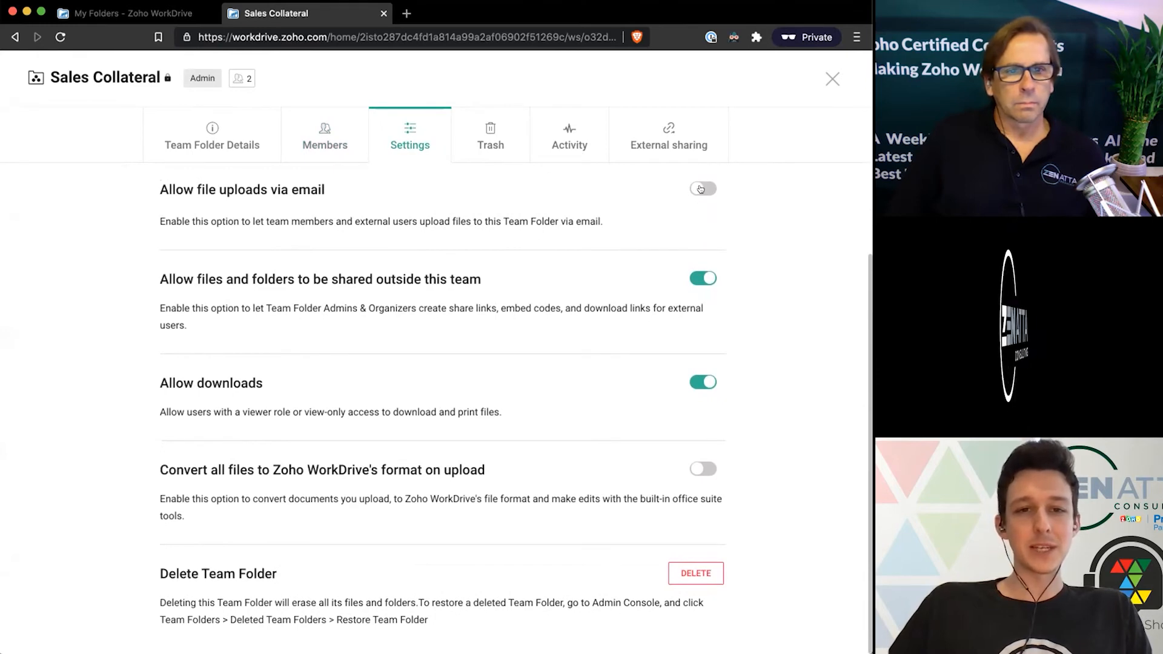
Briefly enable file uploads via email, cancel once, then confirm disabling them again.
click(702, 188)
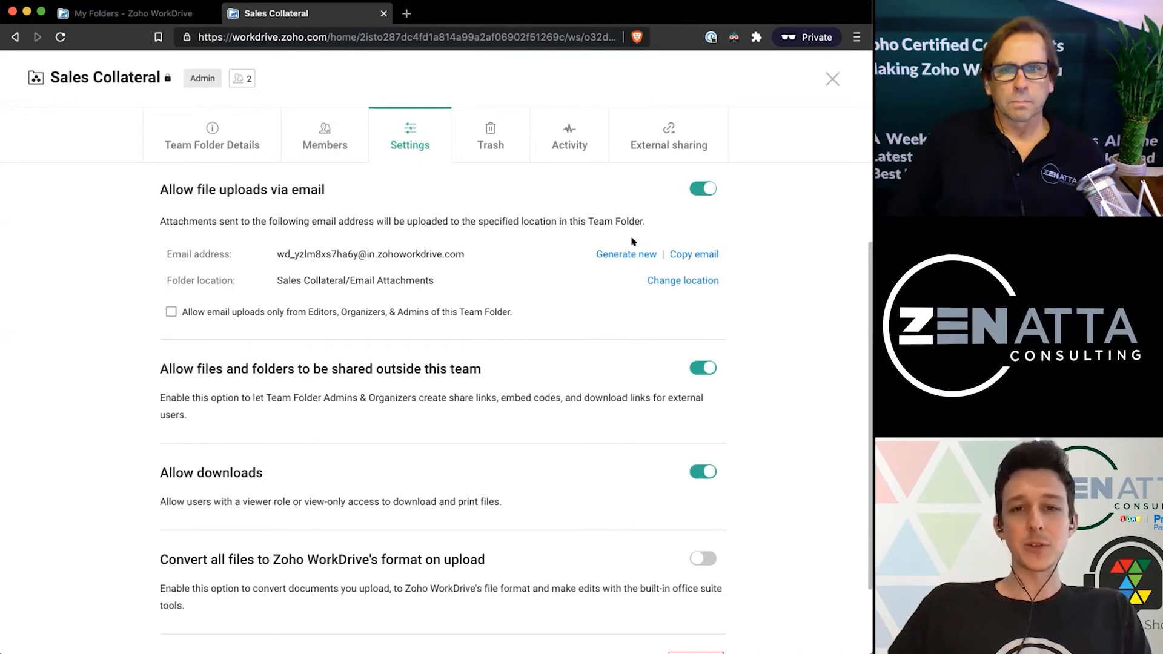
mouse_move(397, 254)
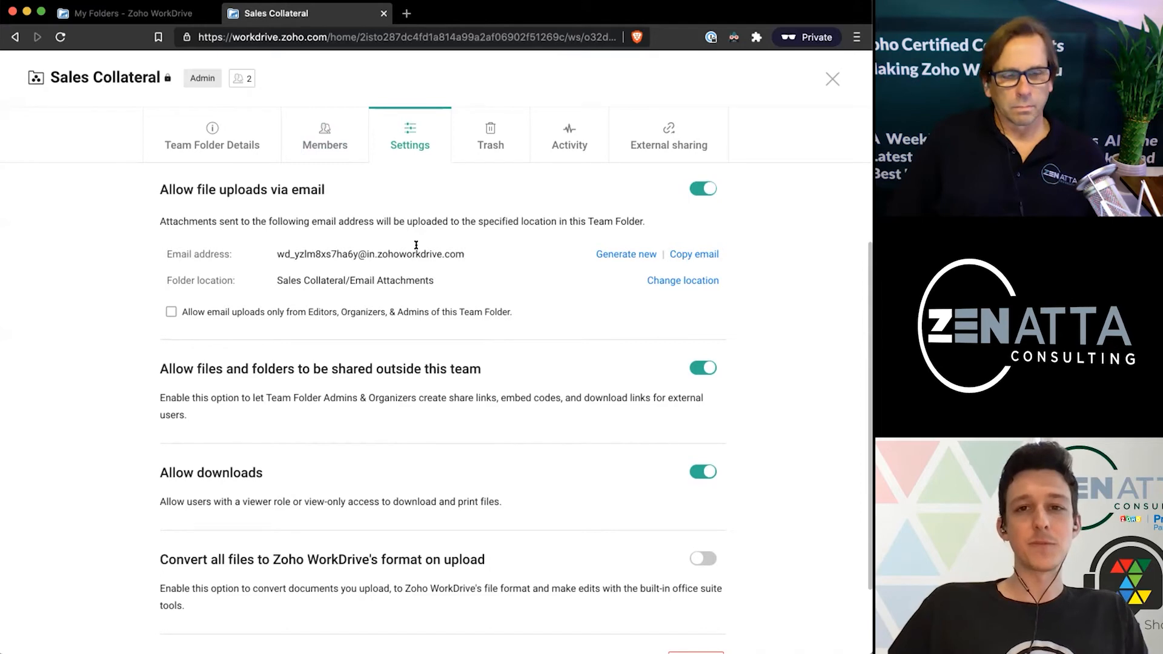
mouse_move(729, 211)
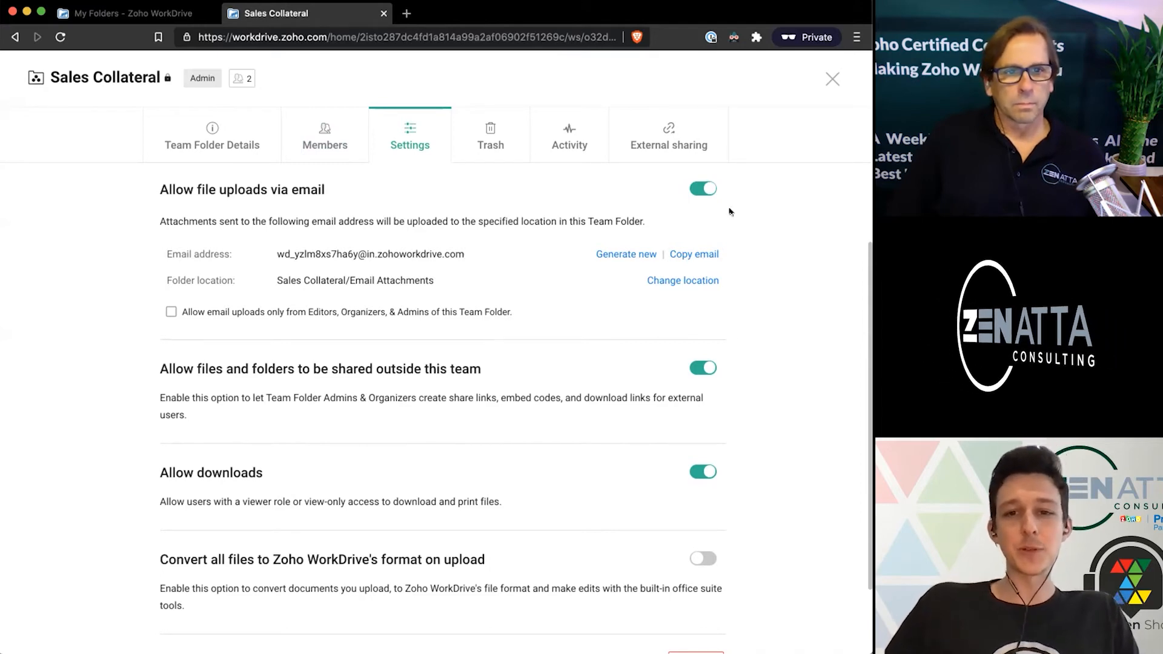
click(703, 188)
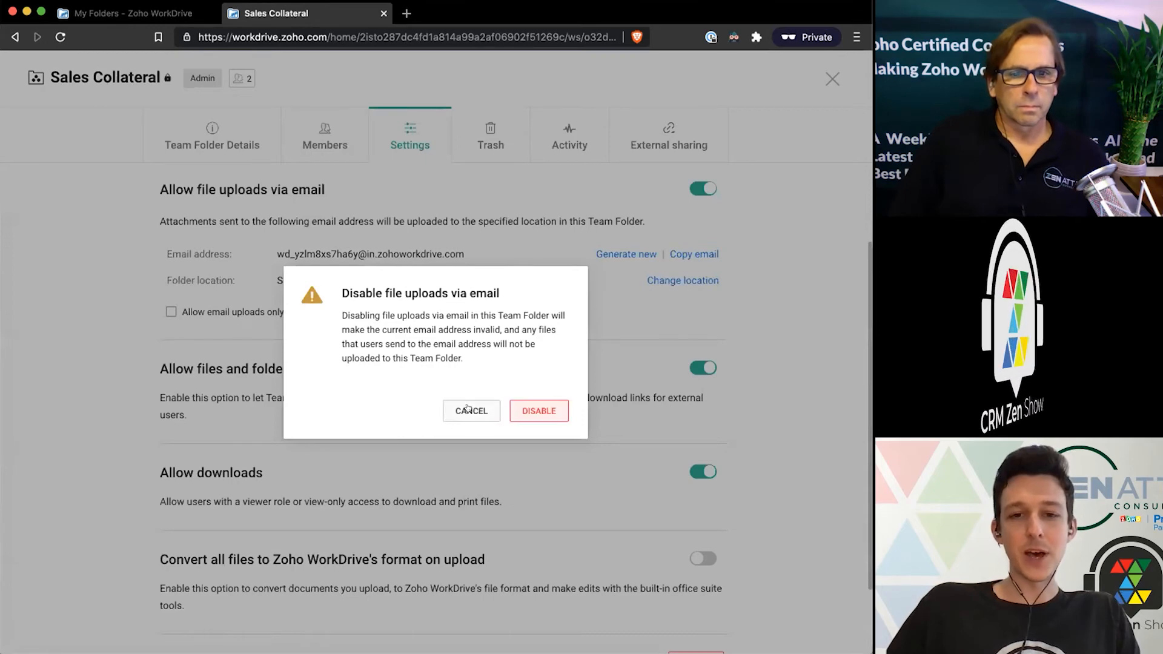
click(471, 411)
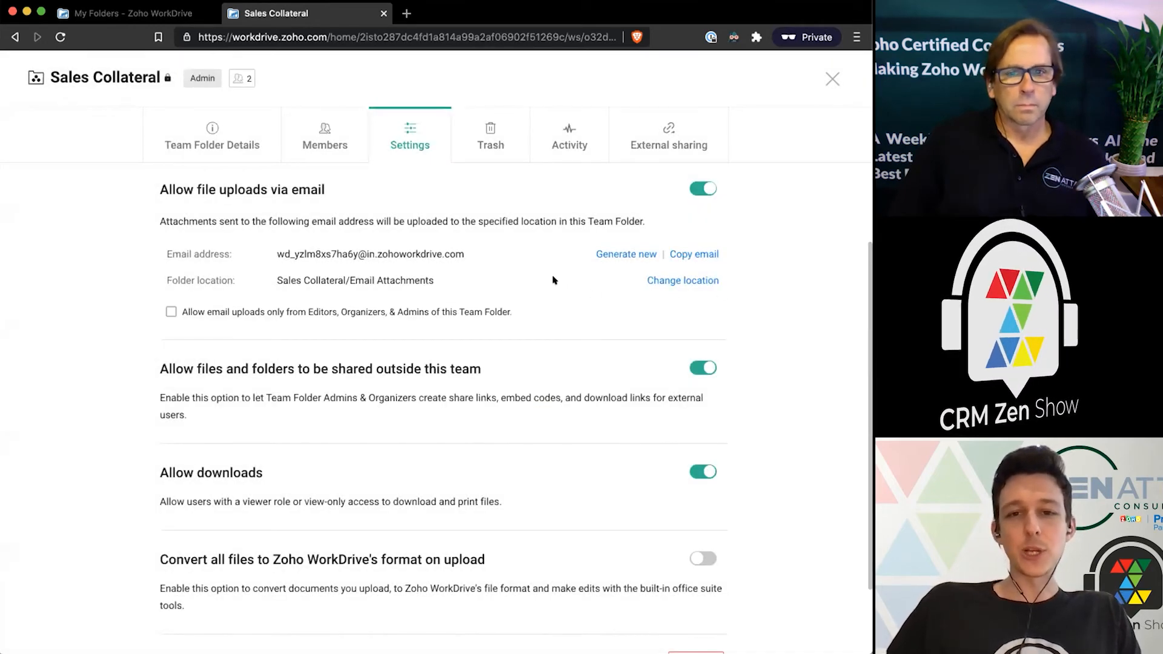
double_click(392, 281)
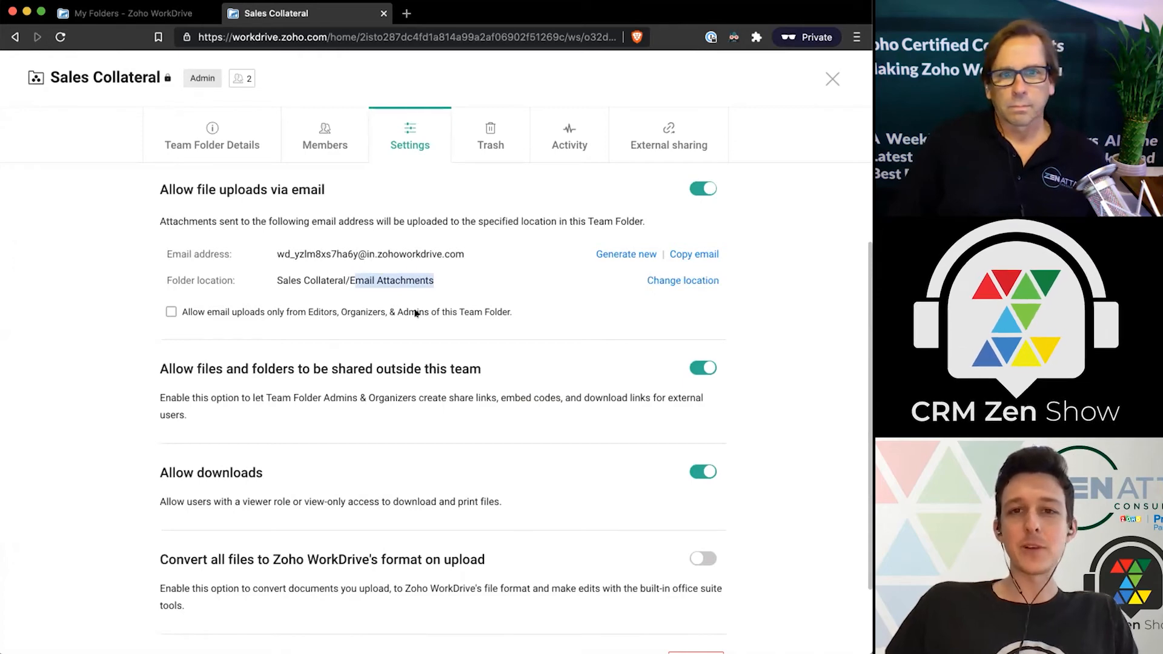
mouse_move(570, 309)
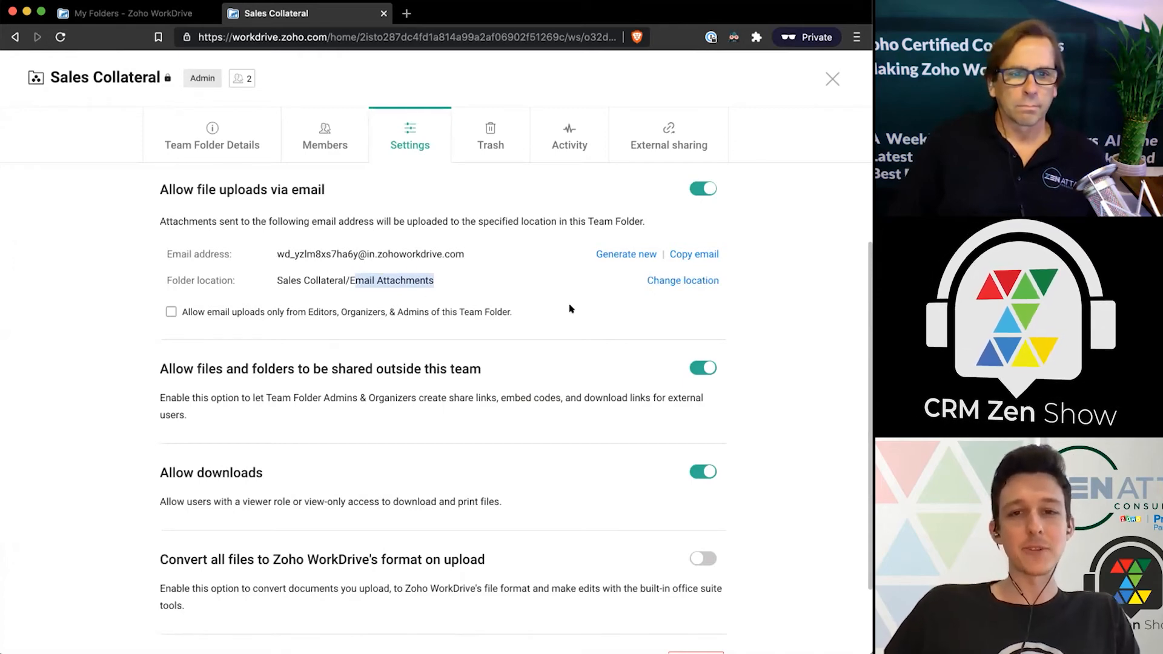
click(703, 188)
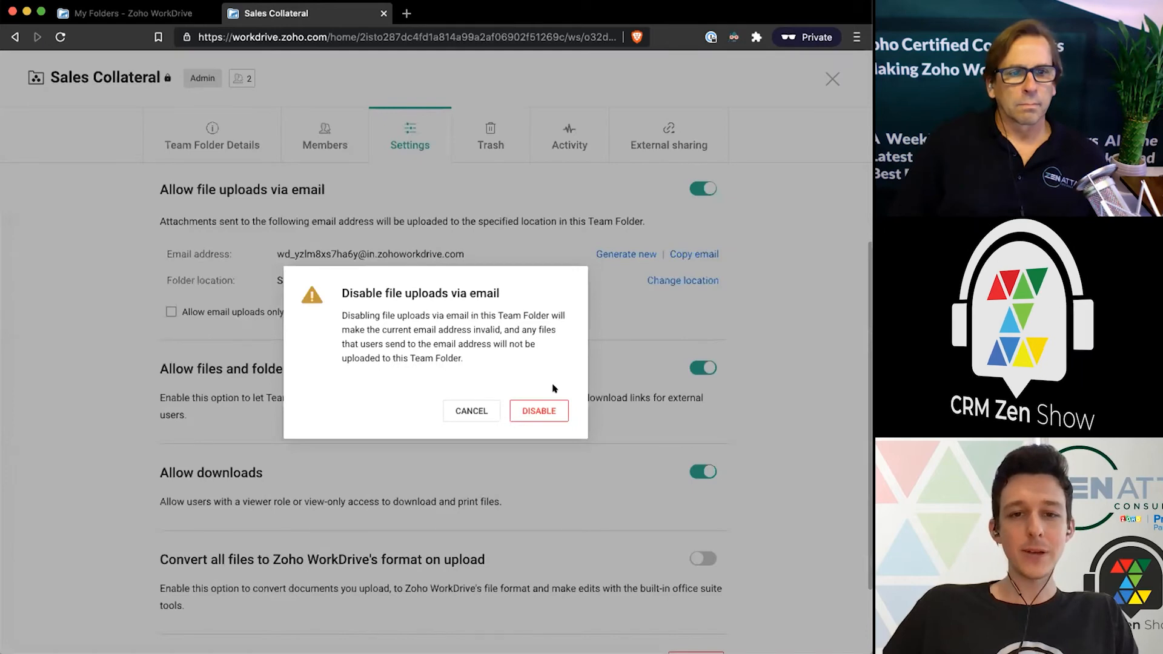
click(538, 410)
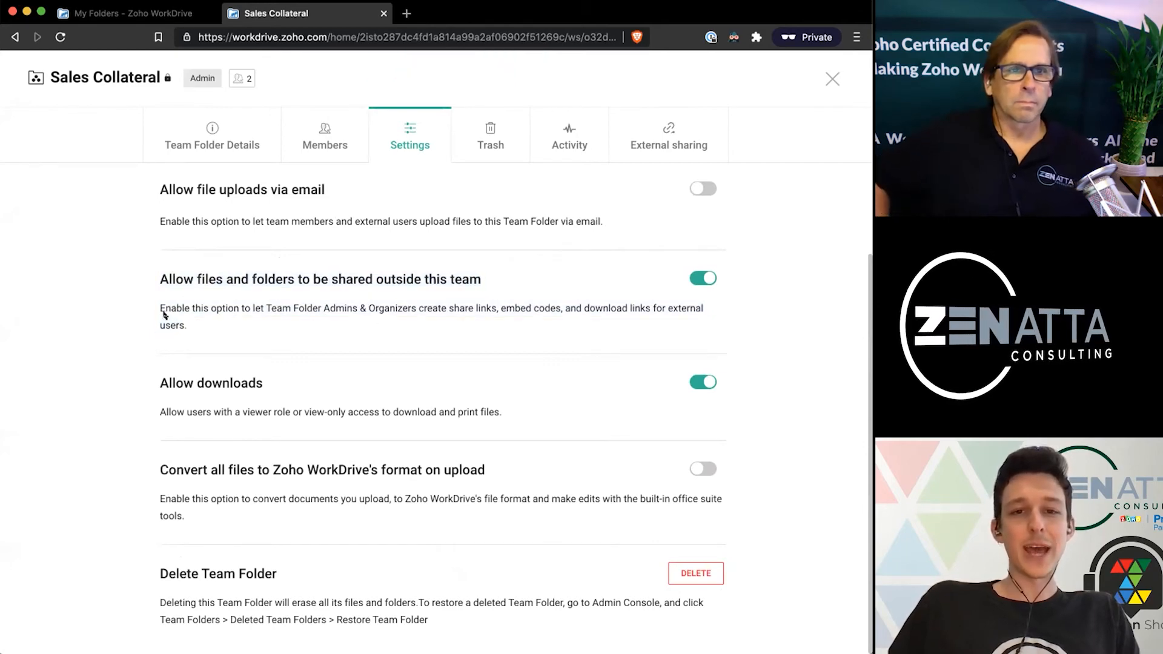
mouse_move(252, 269)
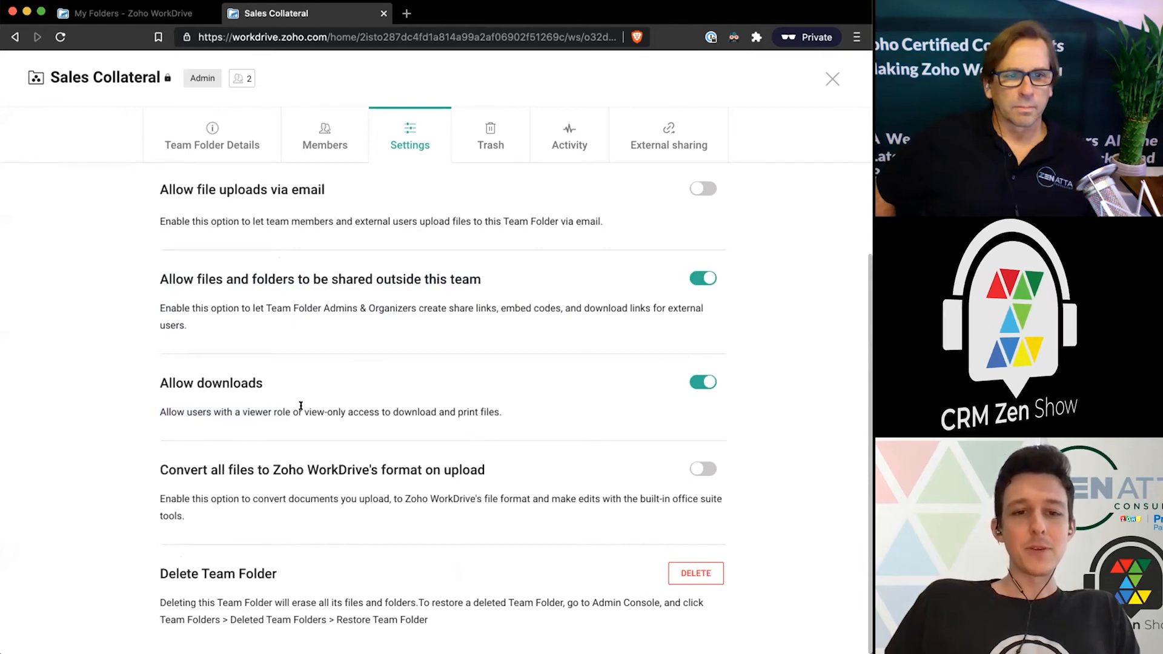
mouse_move(583, 407)
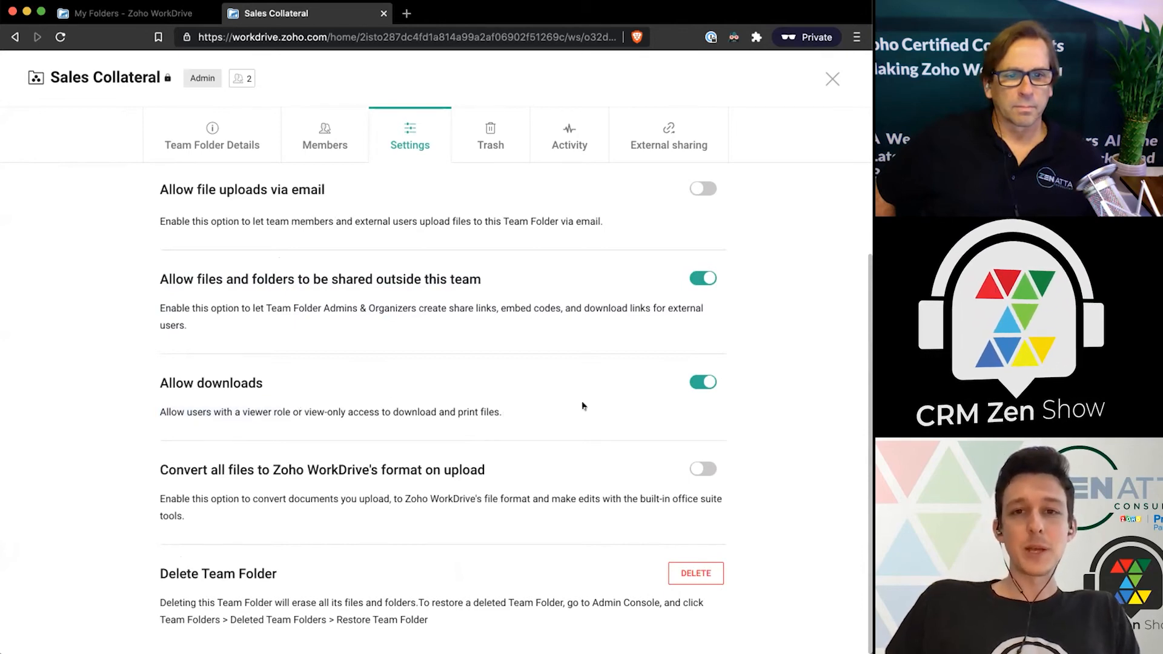
mouse_move(646, 393)
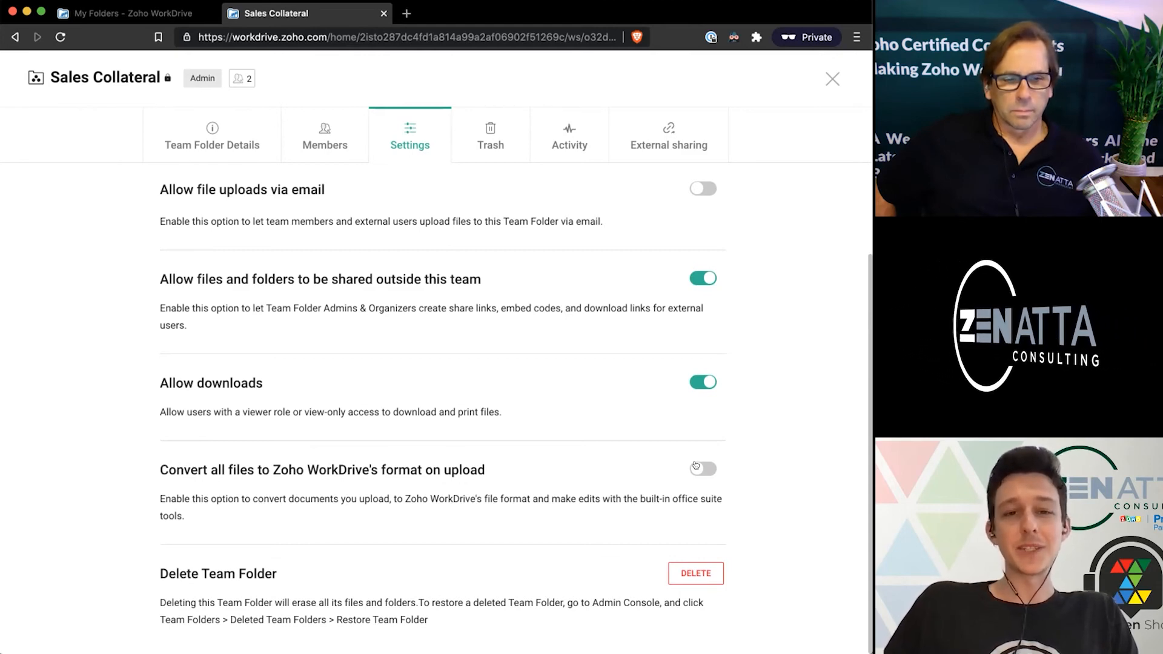
mouse_move(622, 471)
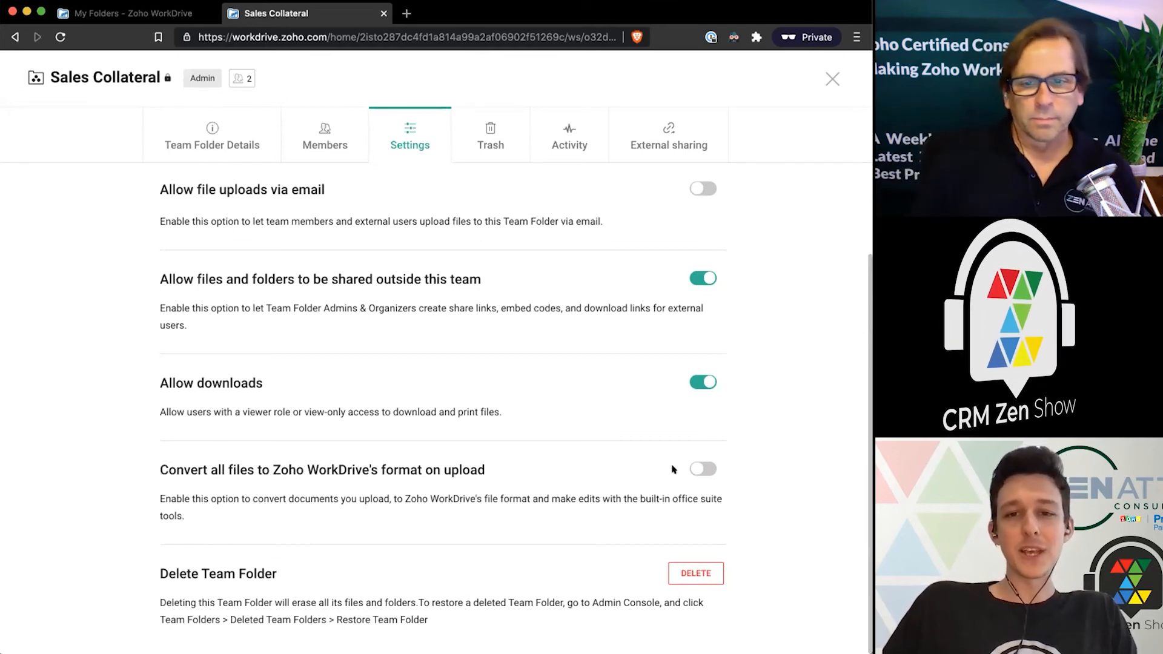
mouse_move(589, 449)
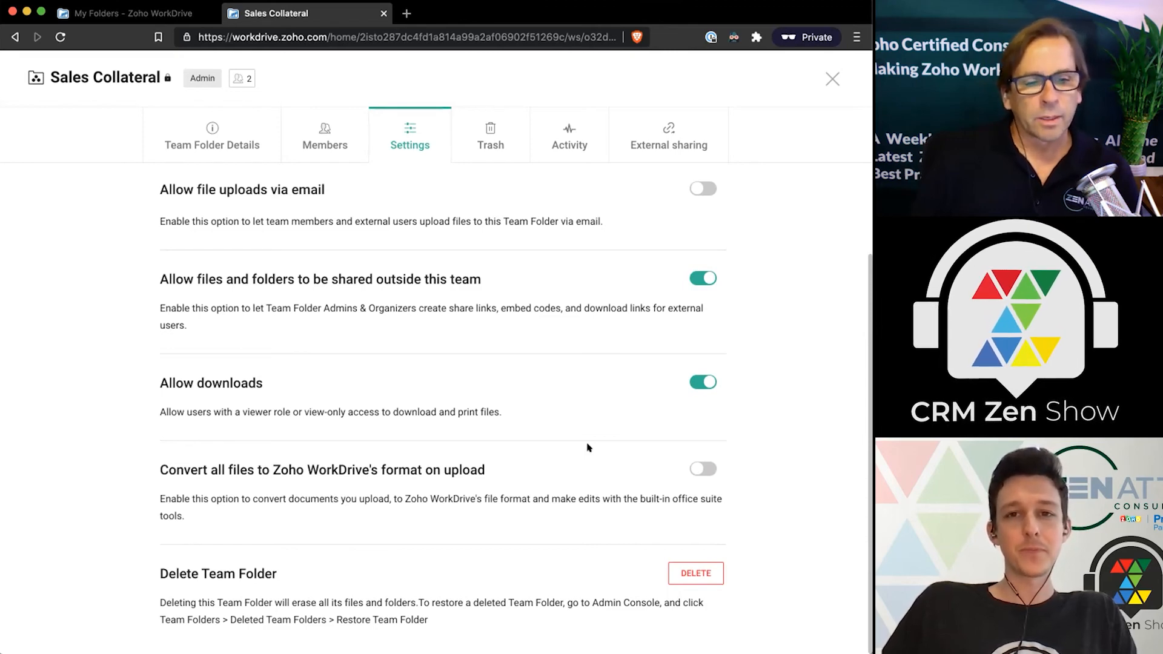
mouse_move(616, 495)
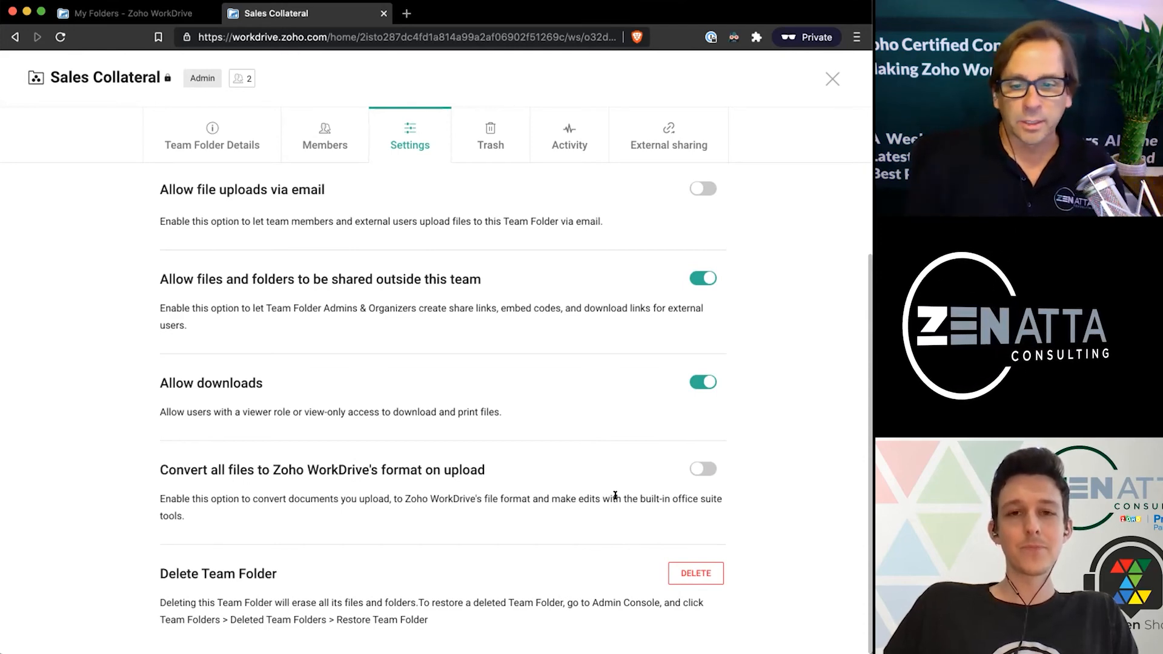
mouse_move(595, 200)
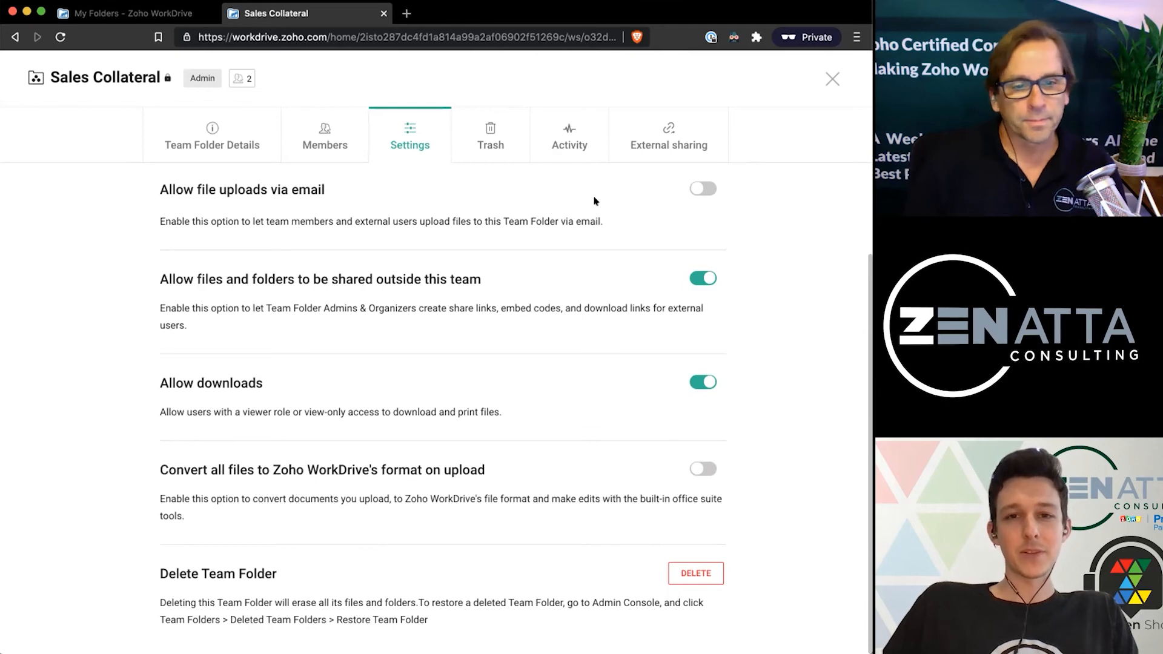
Review the Activity log entries: email uploads disabled, Untitled Document created and viewed, Sales Team added.
click(569, 133)
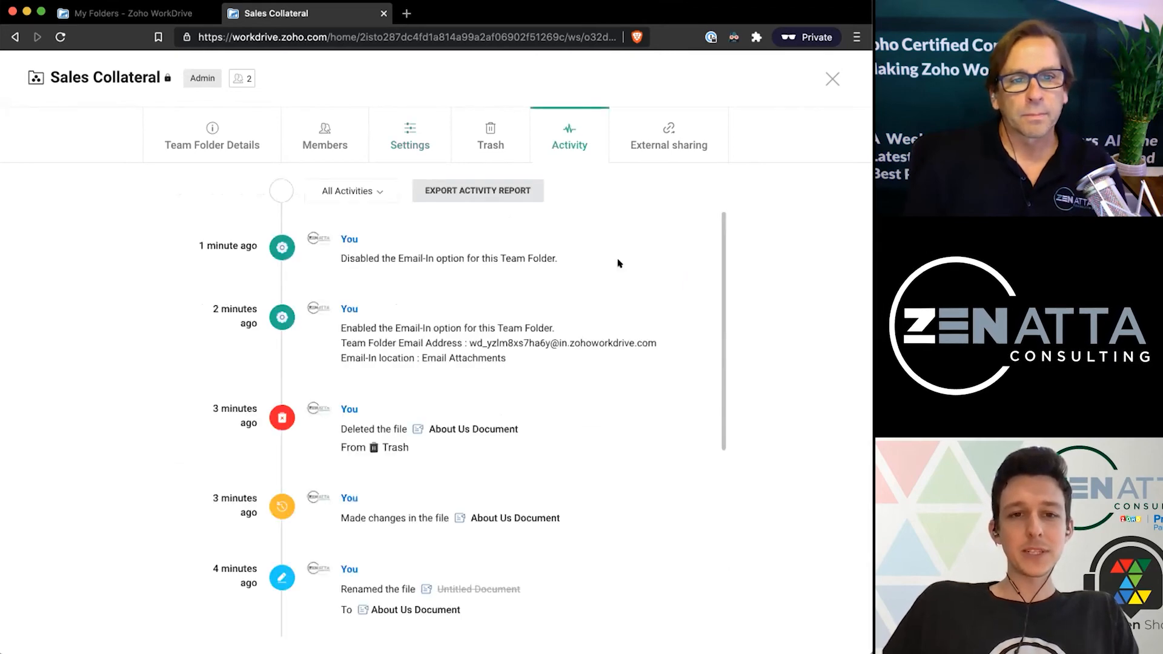
scroll(down, 3)
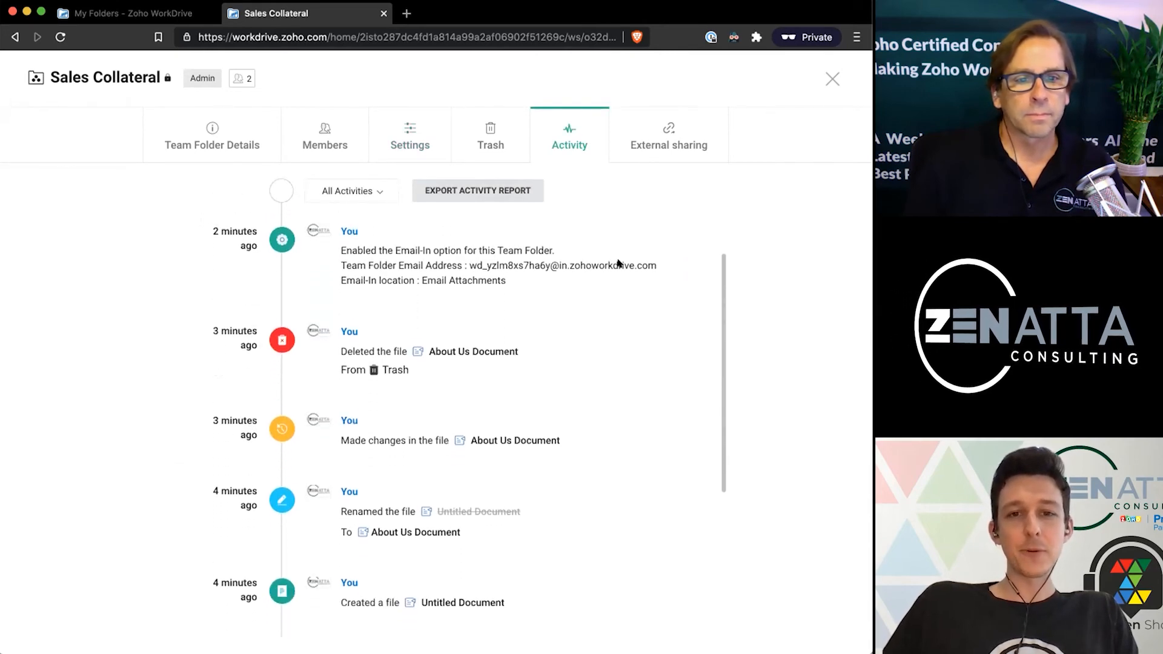
scroll(down, 3)
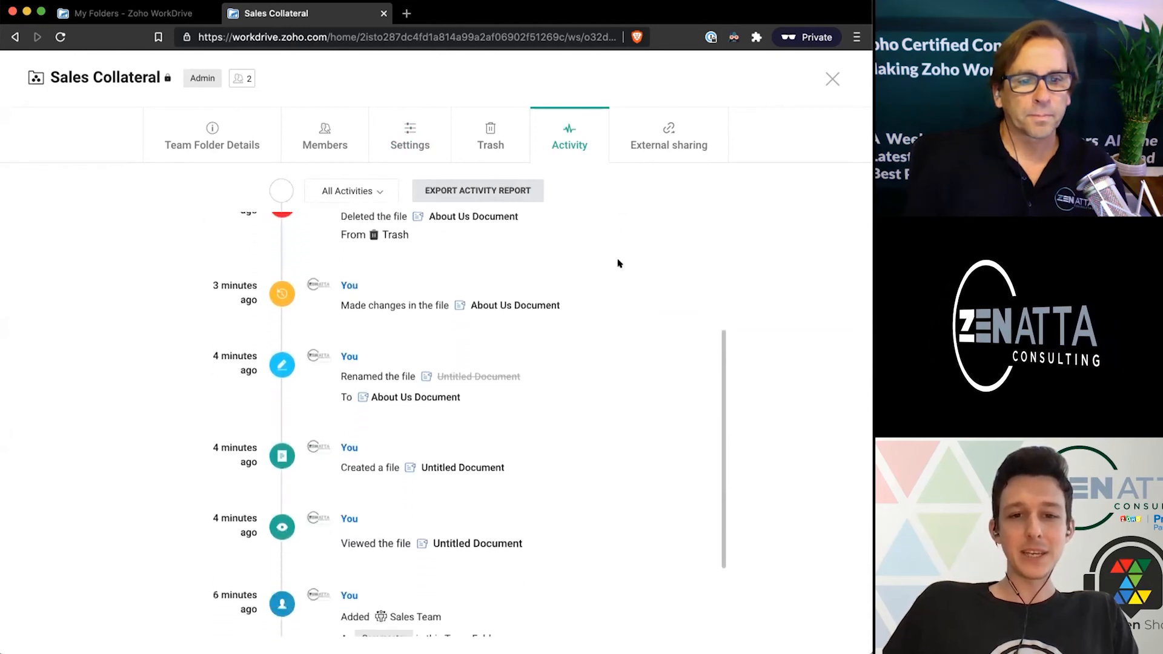
scroll(down, 3)
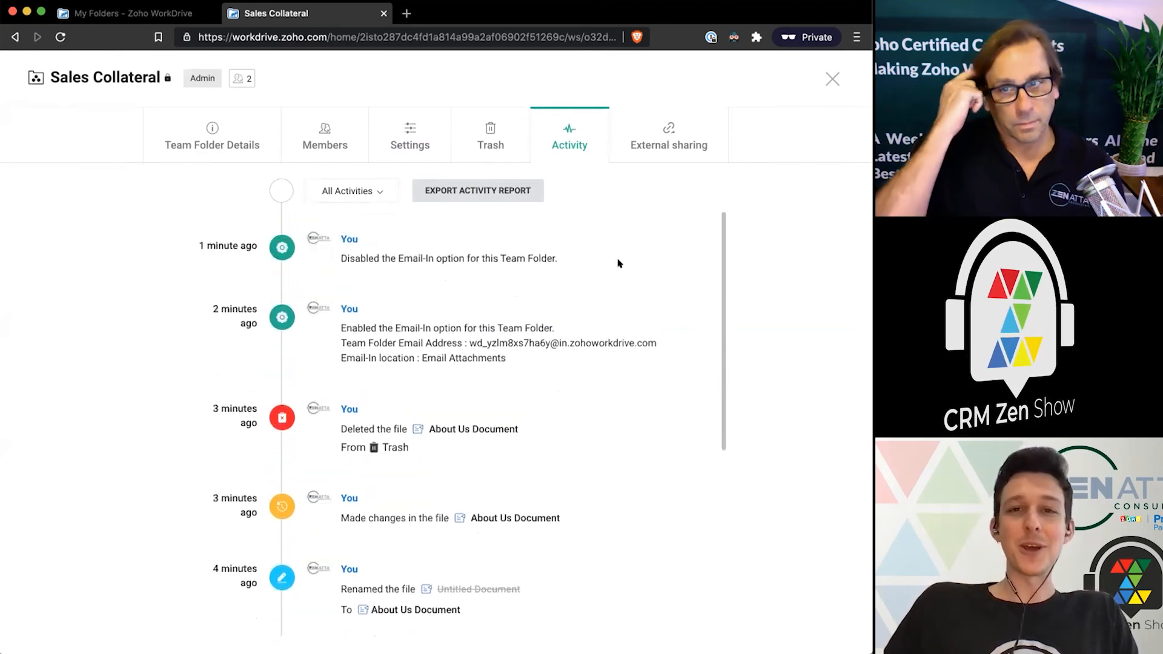
mouse_move(560, 267)
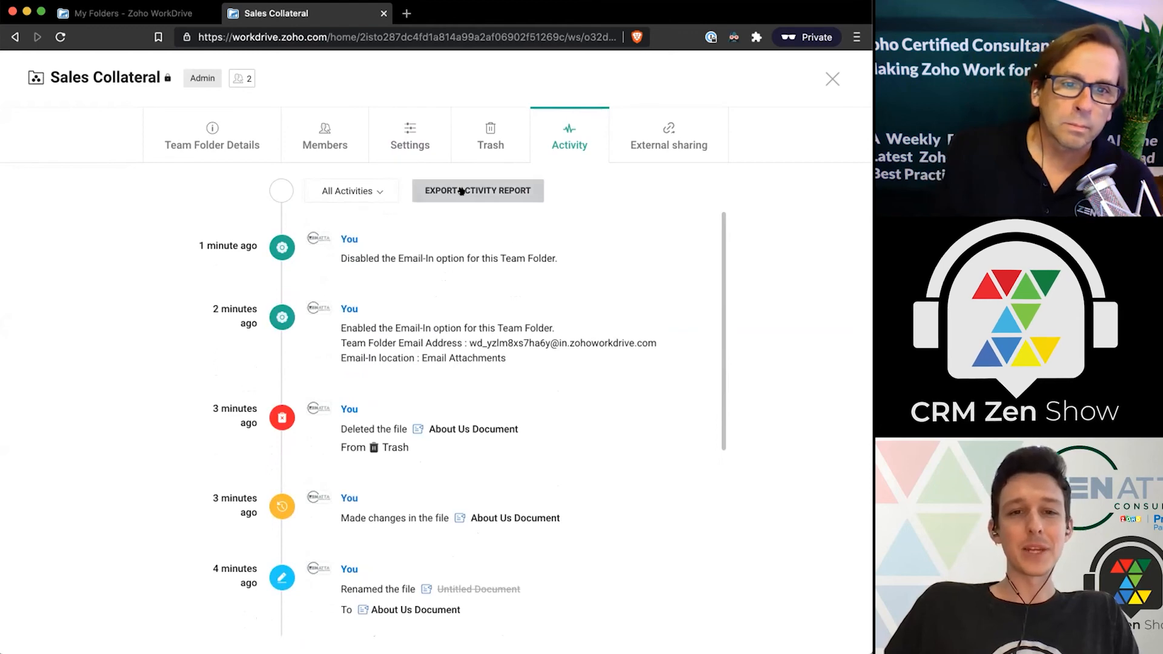
Show the External sharing list, which has no share links for Sales Collateral.
click(669, 135)
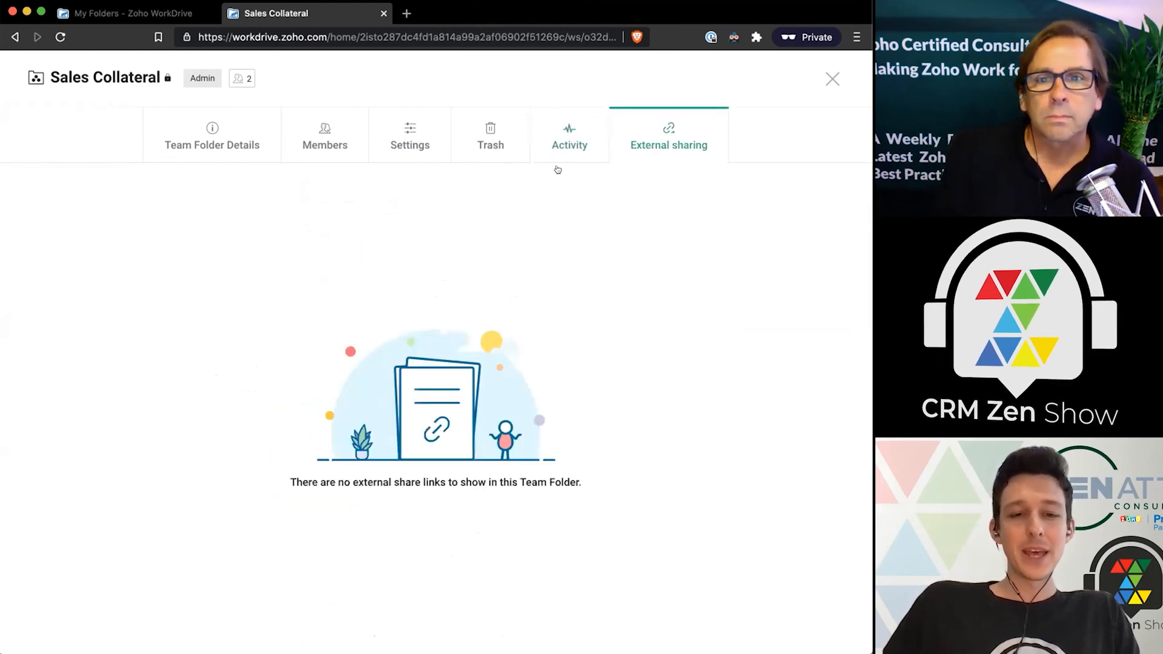
mouse_move(449, 542)
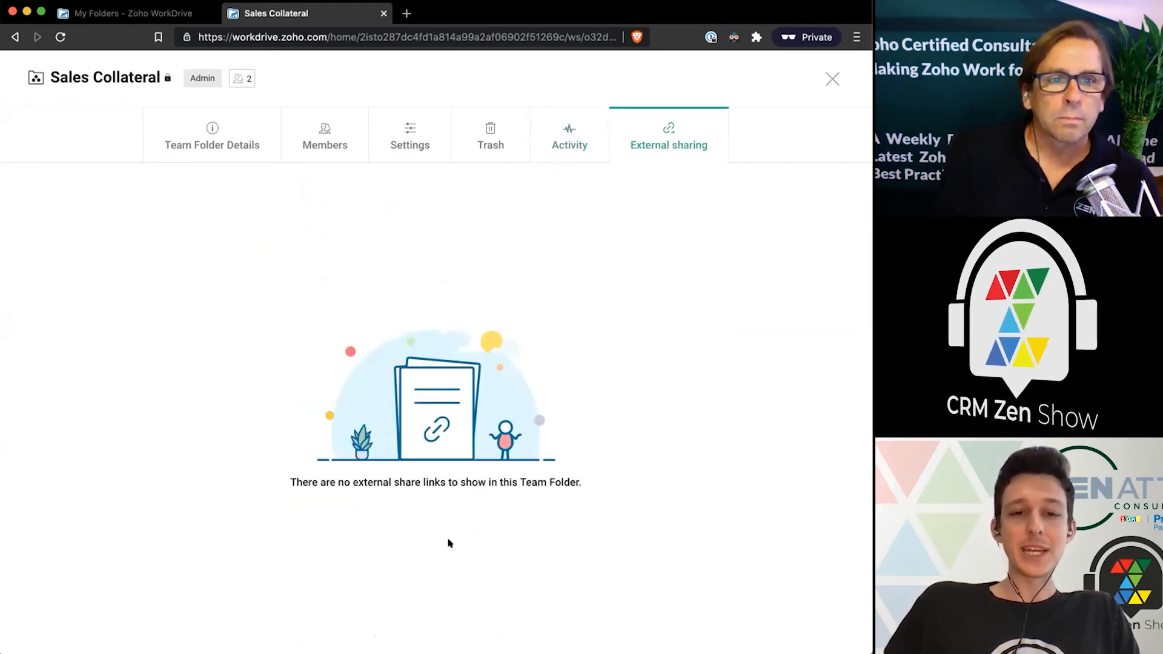
mouse_move(552, 279)
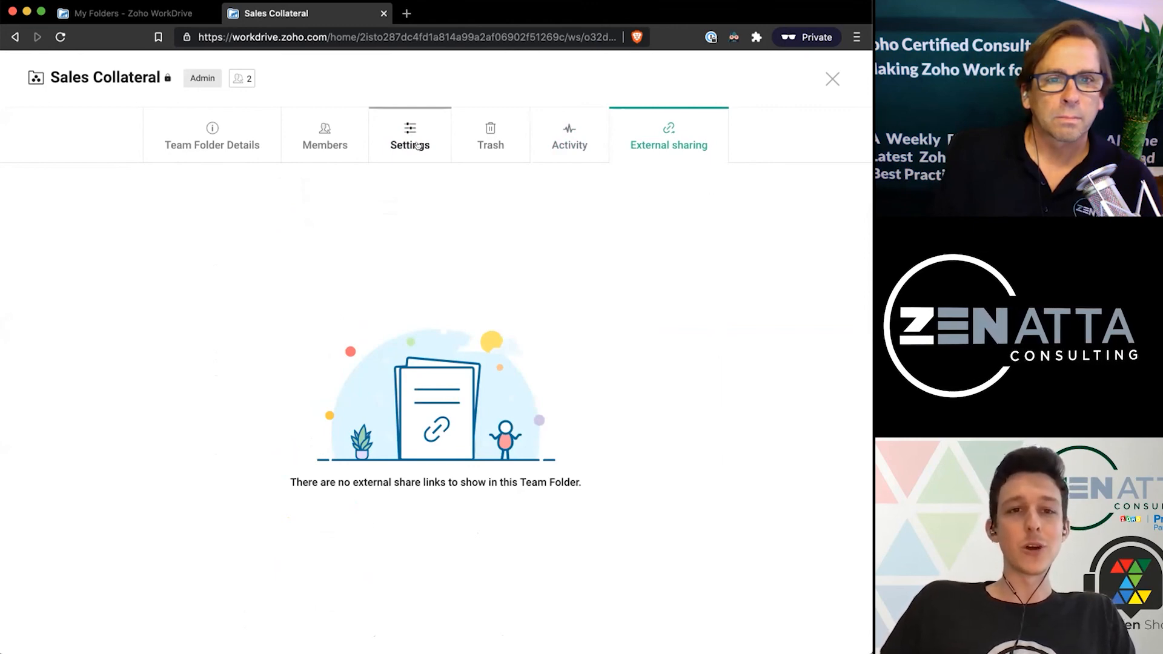
mouse_move(843, 63)
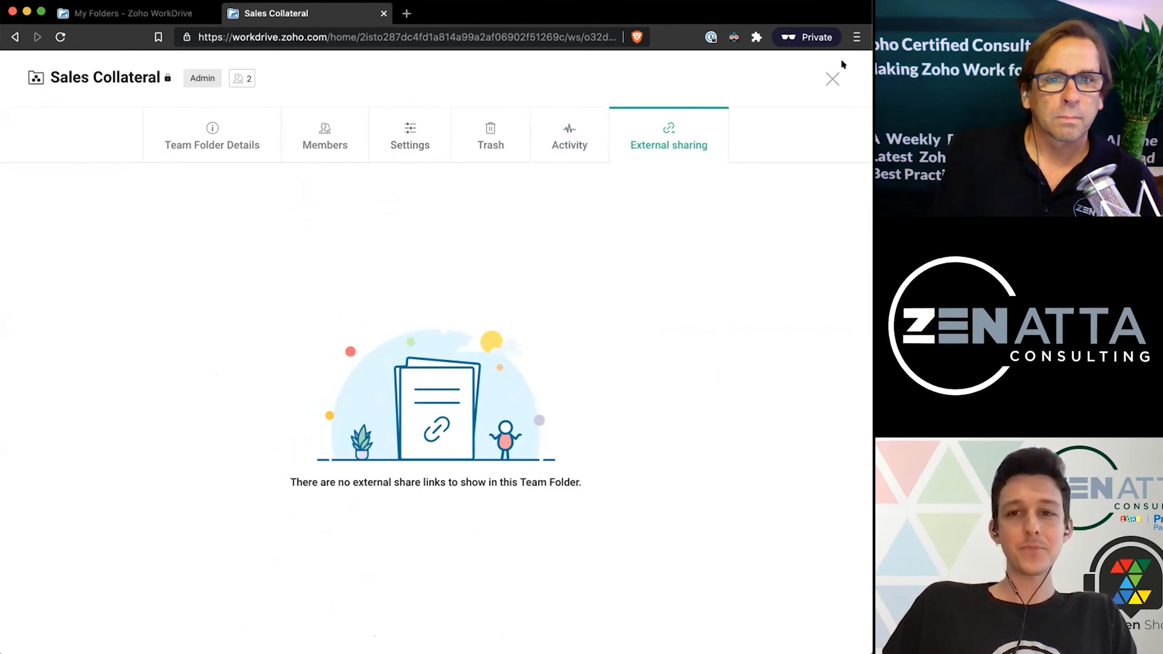
Close the settings panel, visit the General folder, and return to the empty Sales Collateral folder.
click(831, 79)
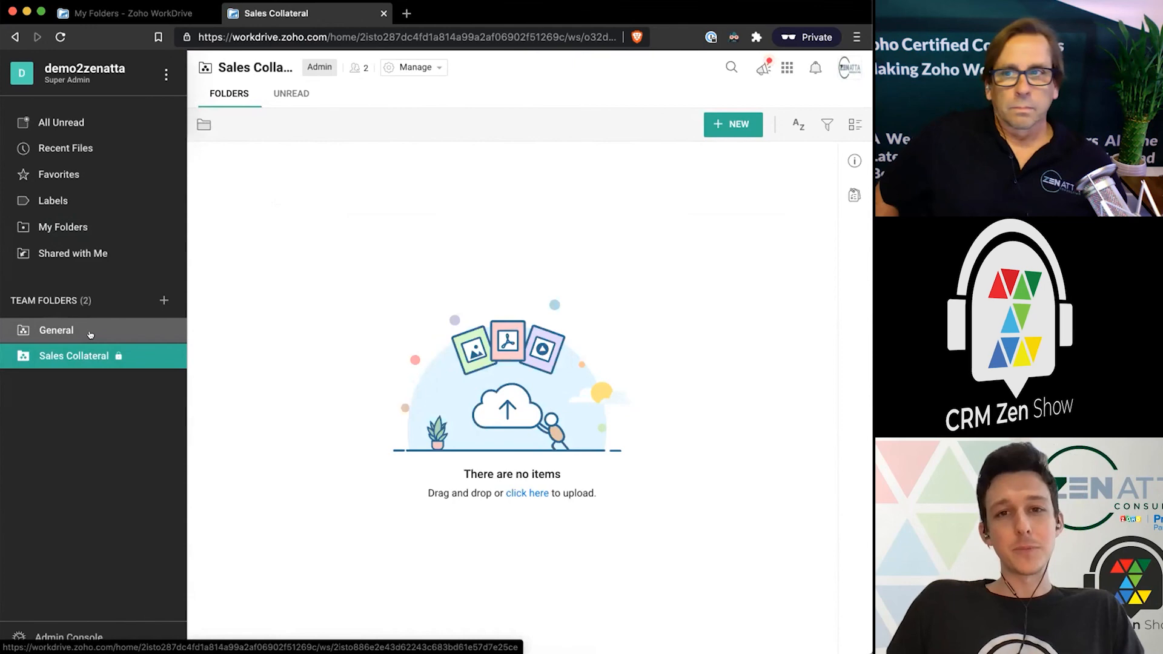
click(56, 329)
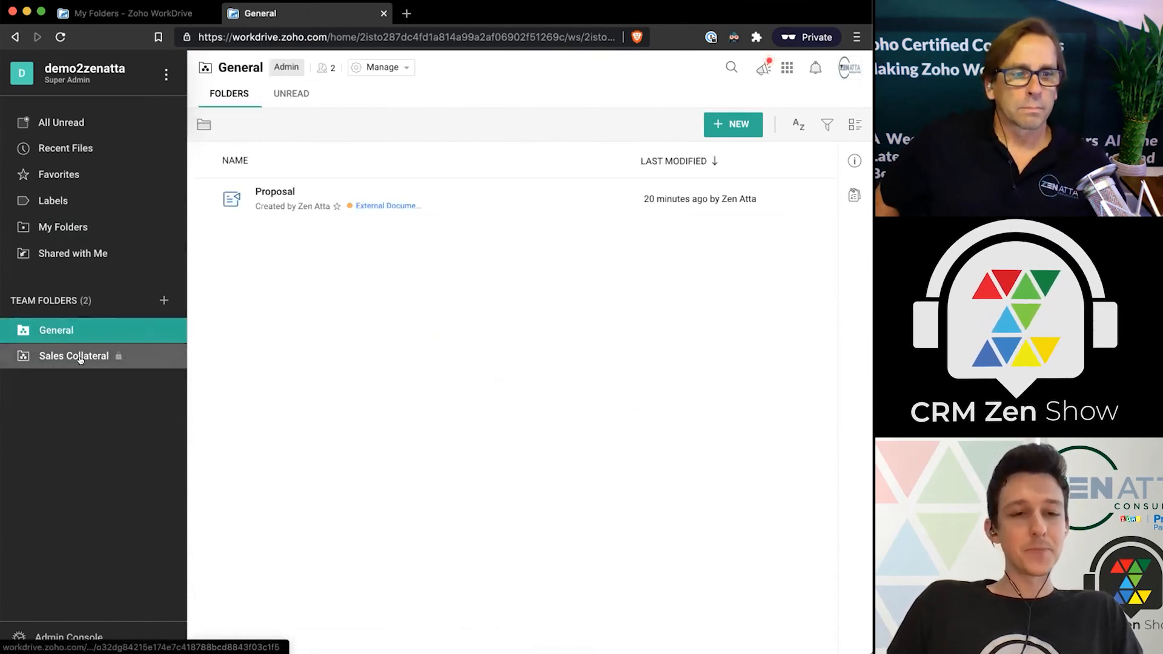
click(72, 356)
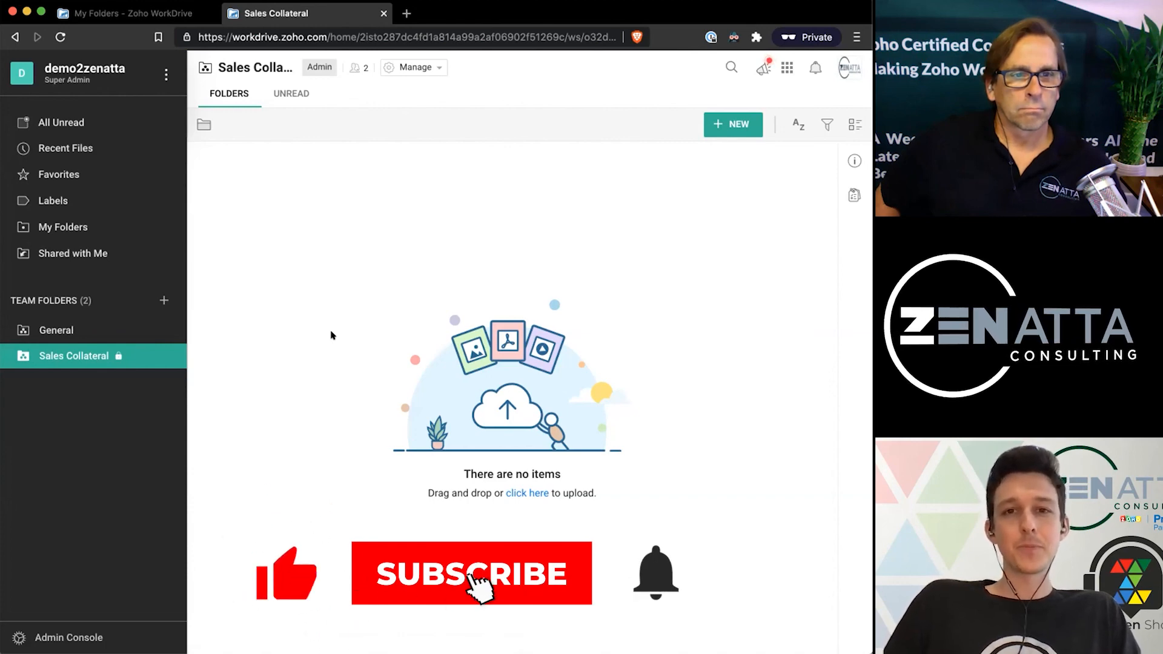
click(477, 574)
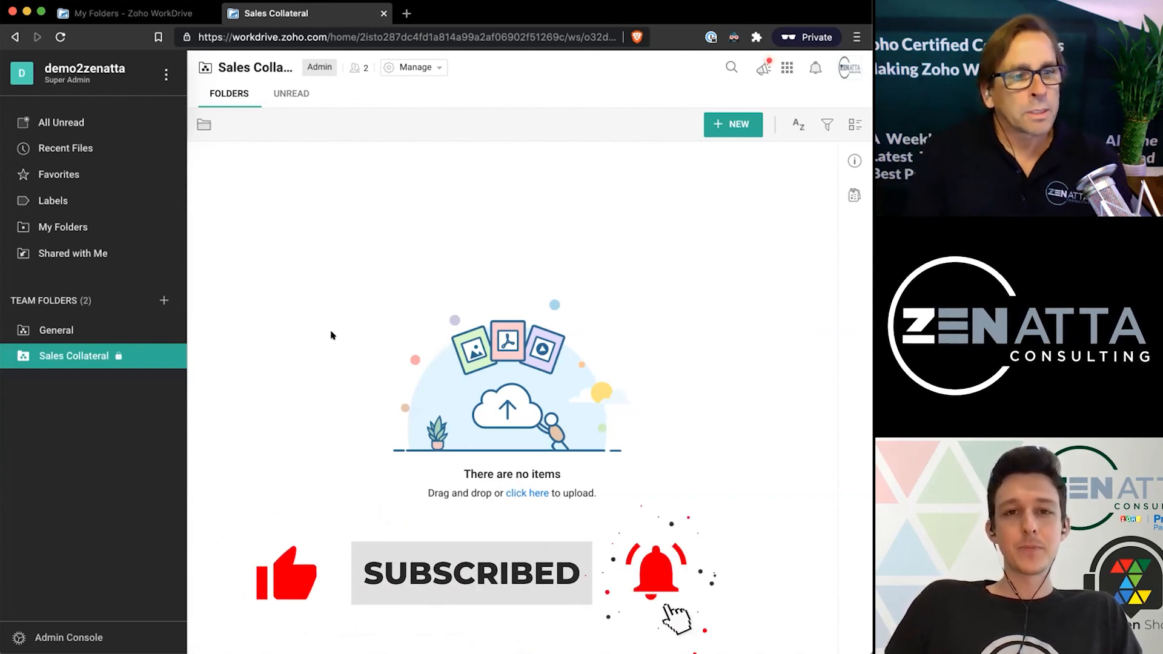